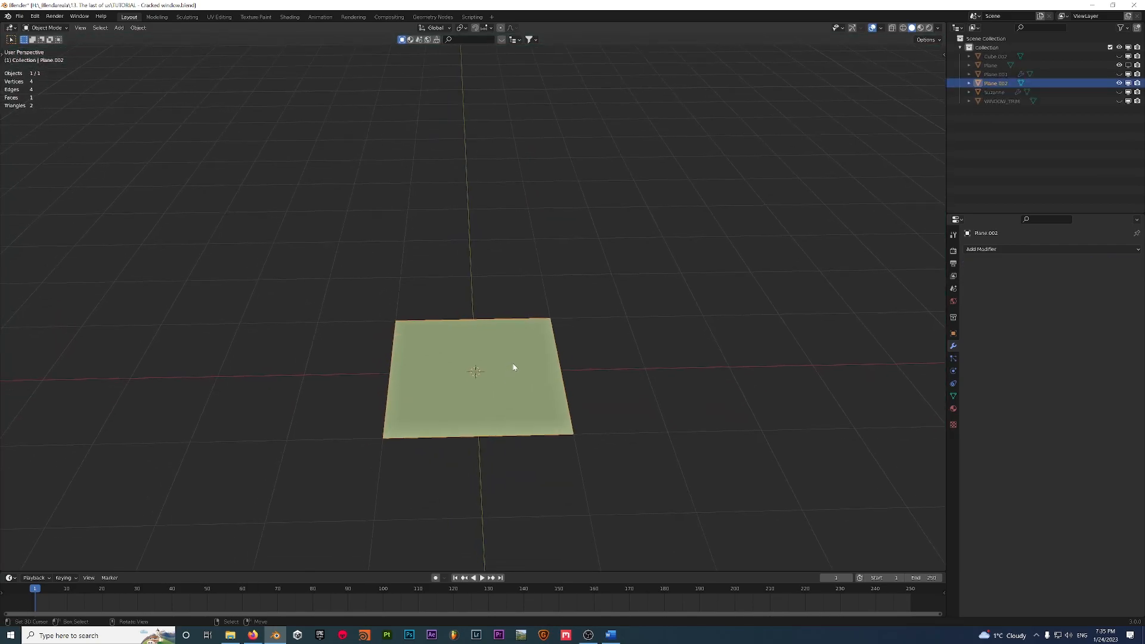
Shift all the plane's vertices in Edit Mode so a corner sits at the world origin.
{"action": "key", "text": "Tab"}
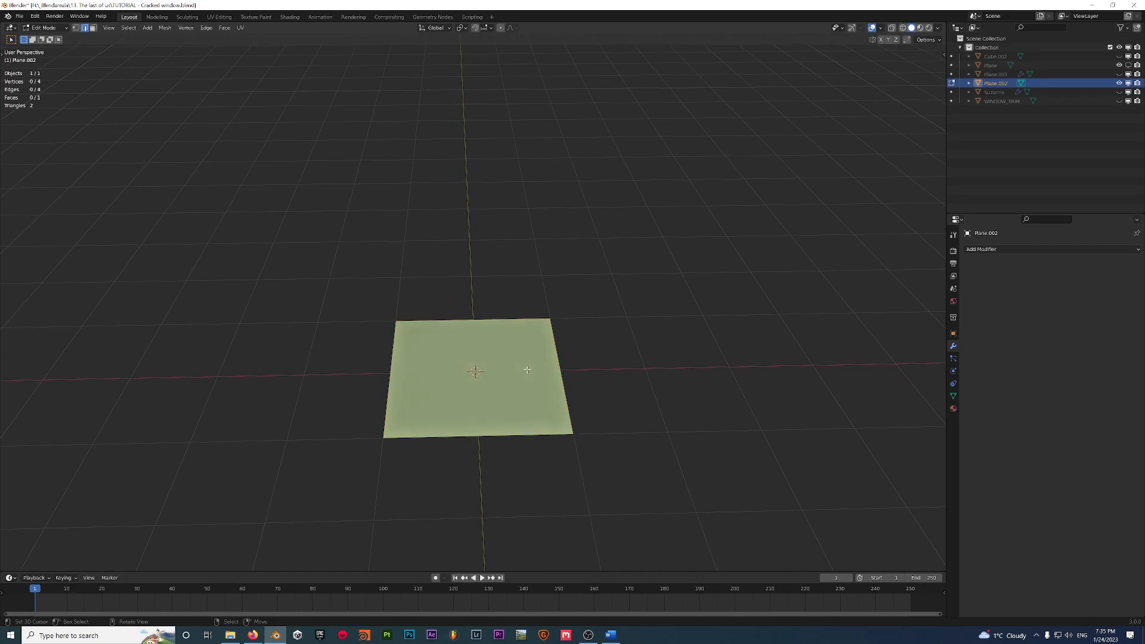
{"action": "key", "text": "a"}
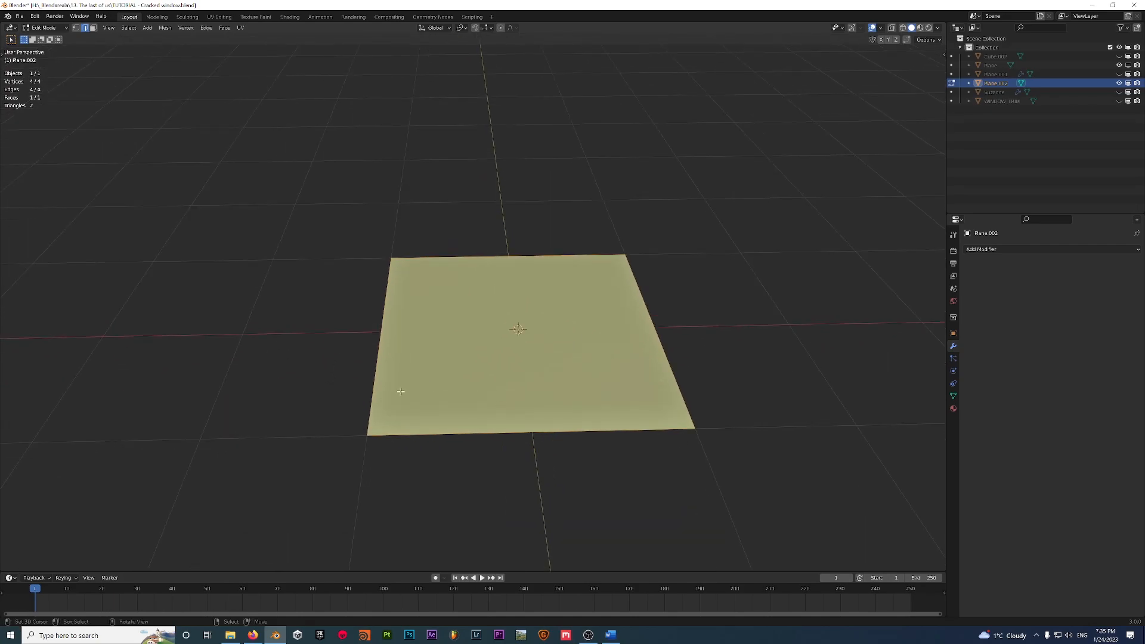
{"action": "mouse_move", "coordinate": [593, 362]}
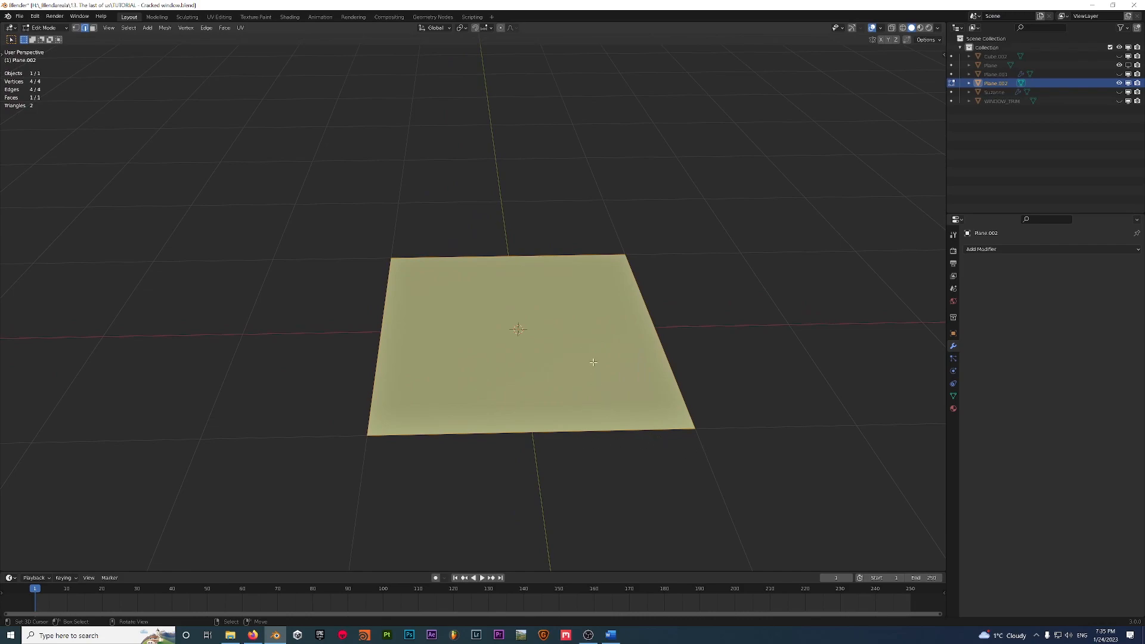
{"action": "mouse_move", "coordinate": [574, 382]}
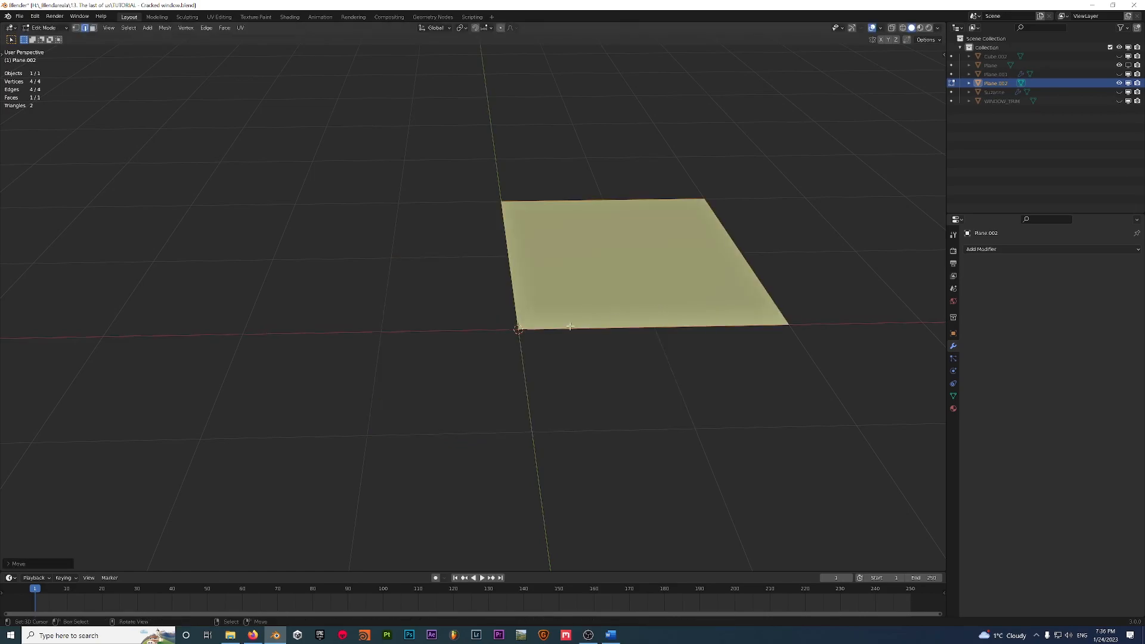
{"action": "key", "text": "Tab"}
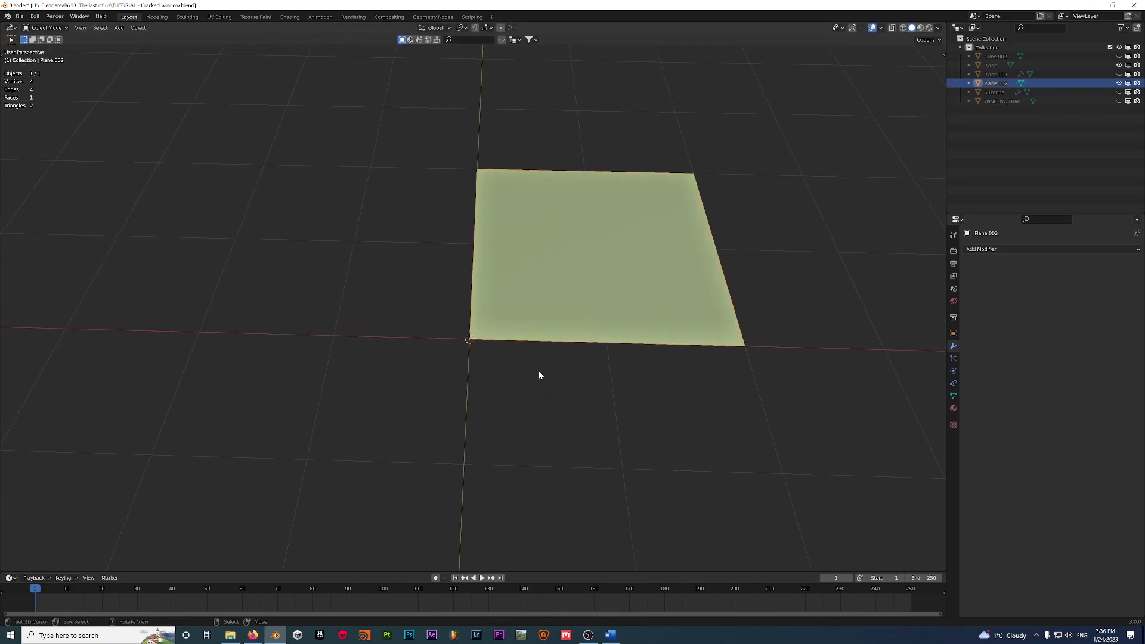
Move the plane into the window frame, aligned with the frame's depth.
{"action": "key", "text": "Tab"}
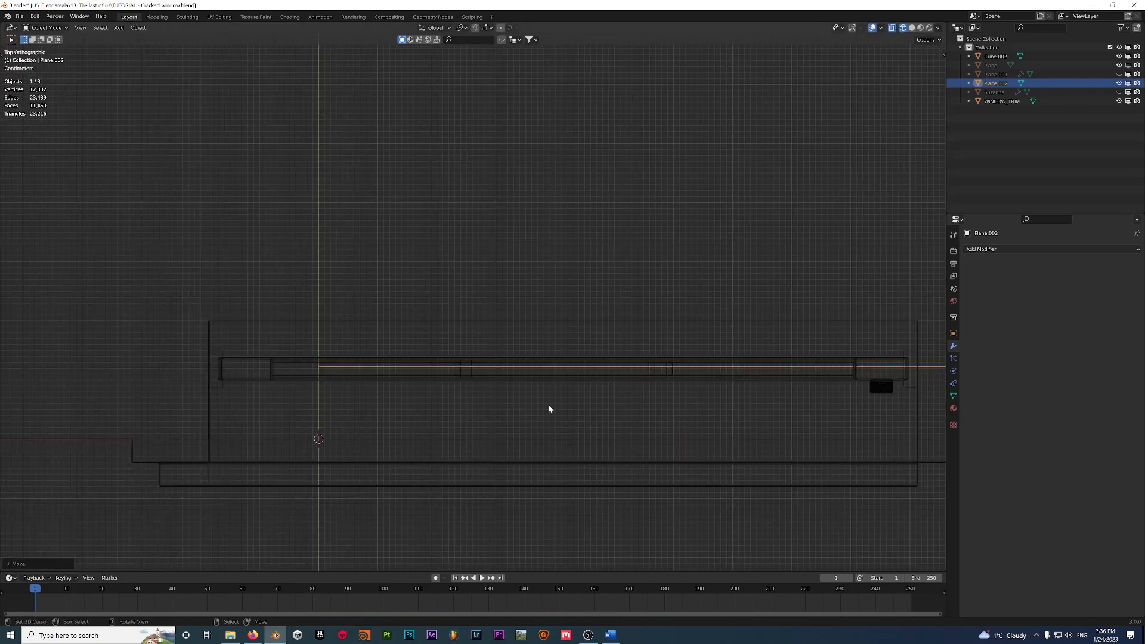
Scale the plane from front view to fill the window's glass opening.
{"action": "key", "text": "g"}
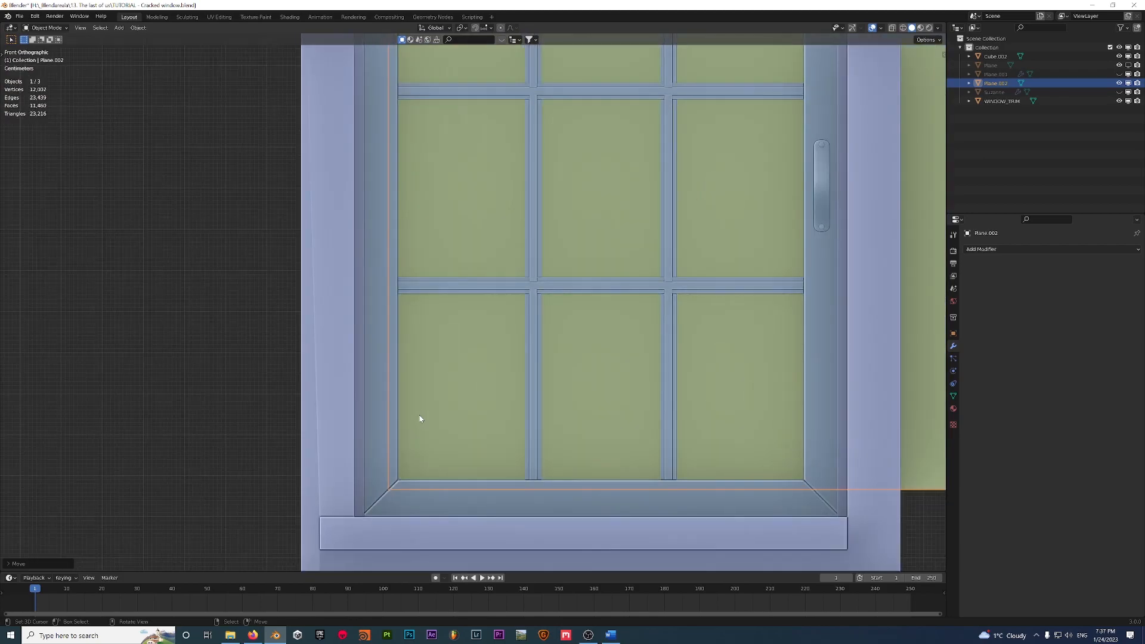
{"action": "scroll", "scroll_direction": "down", "scroll_amount": 3}
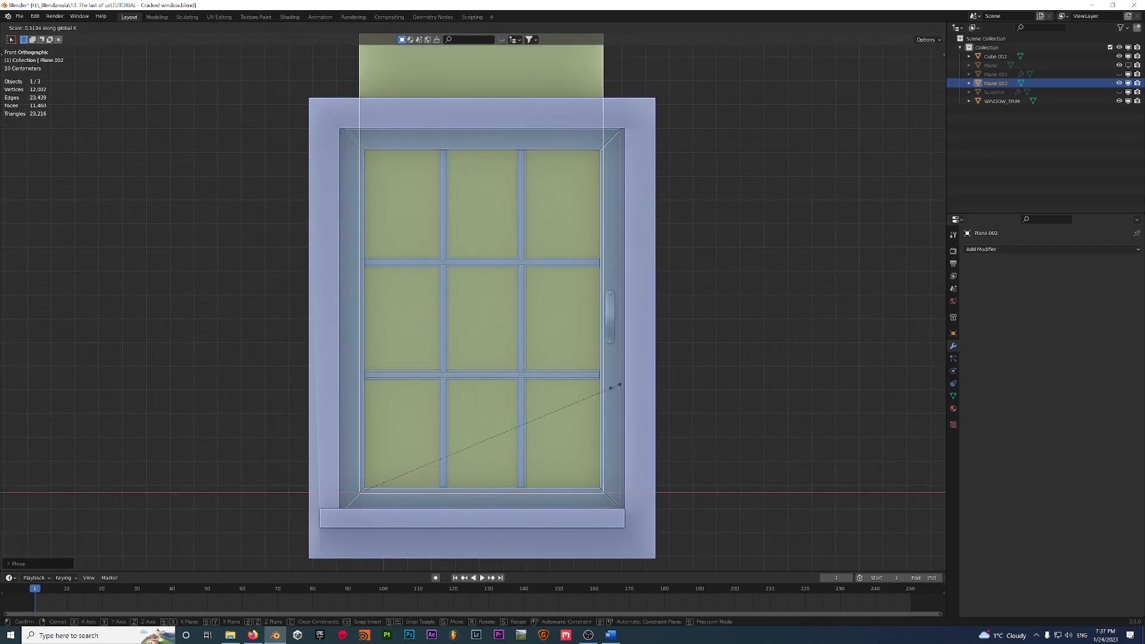
{"action": "mouse_move", "coordinate": [653, 315]}
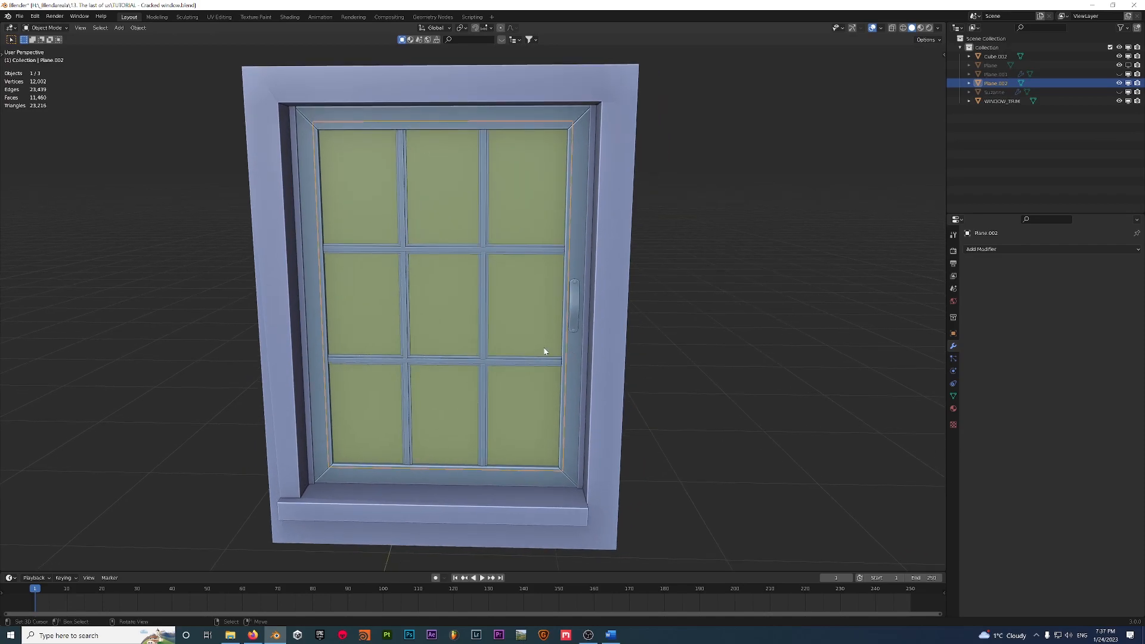
Subdivide the glass plane twice in Edit Mode into a 4×4 grid of faces.
{"action": "key", "text": "Tab"}
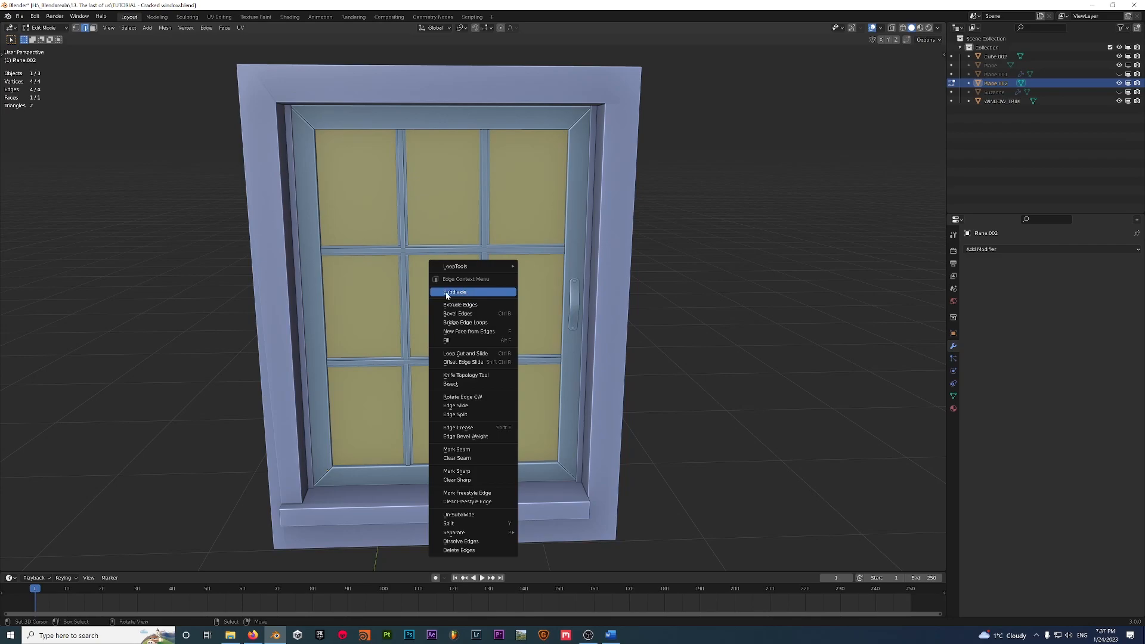
{"action": "left_click", "coordinate": [454, 291]}
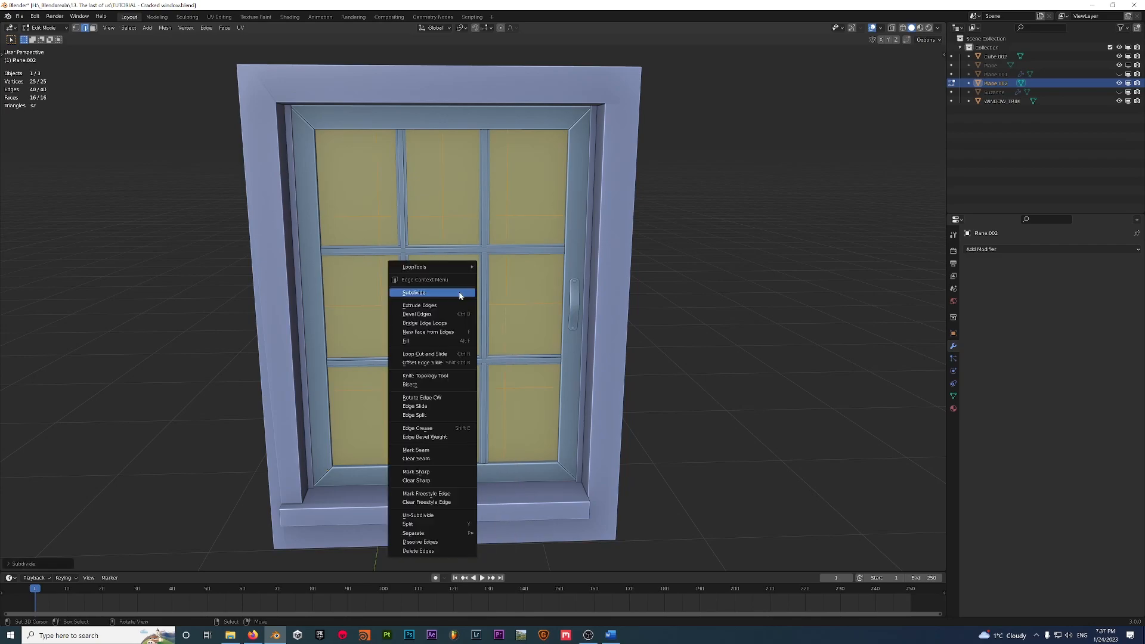
{"action": "left_click", "coordinate": [413, 293]}
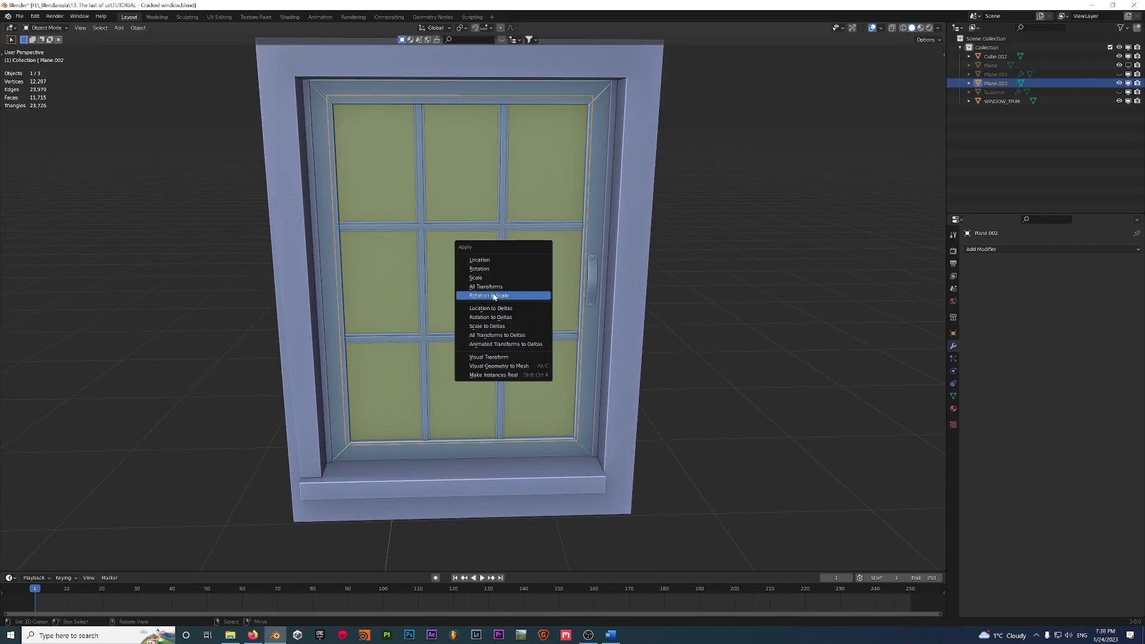
Apply the plane's rotation and scale, then search 'cell' for Cell Fracture via F3 and the Edit menu.
{"action": "left_click", "coordinate": [488, 295]}
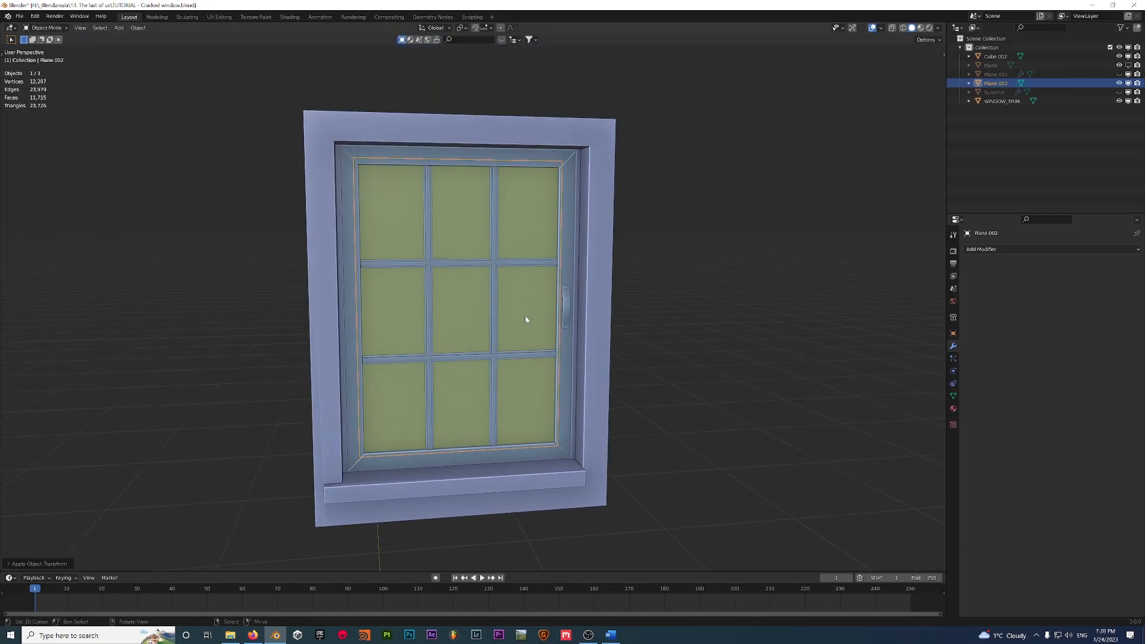
{"action": "key", "text": "f3"}
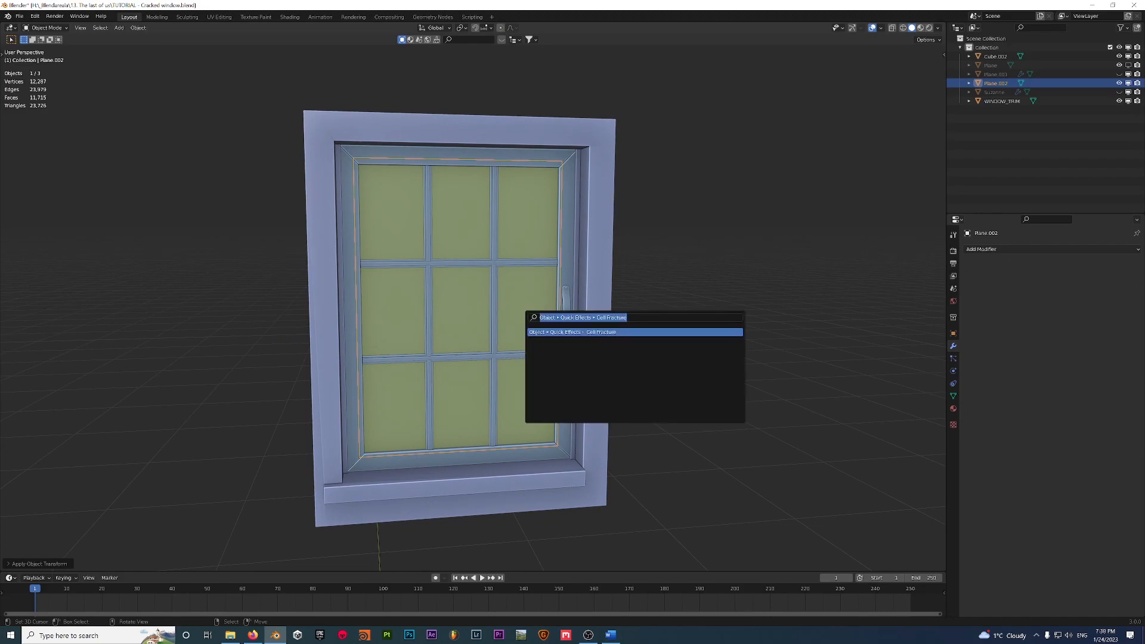
{"action": "type", "text": "cell"}
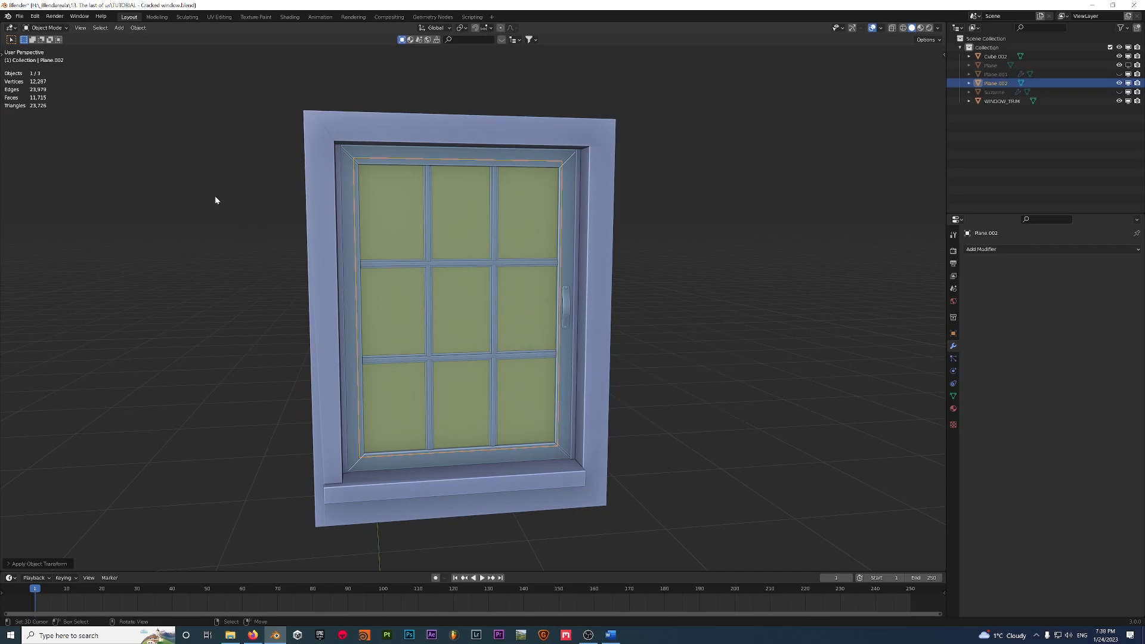
{"action": "left_click", "coordinate": [34, 15]}
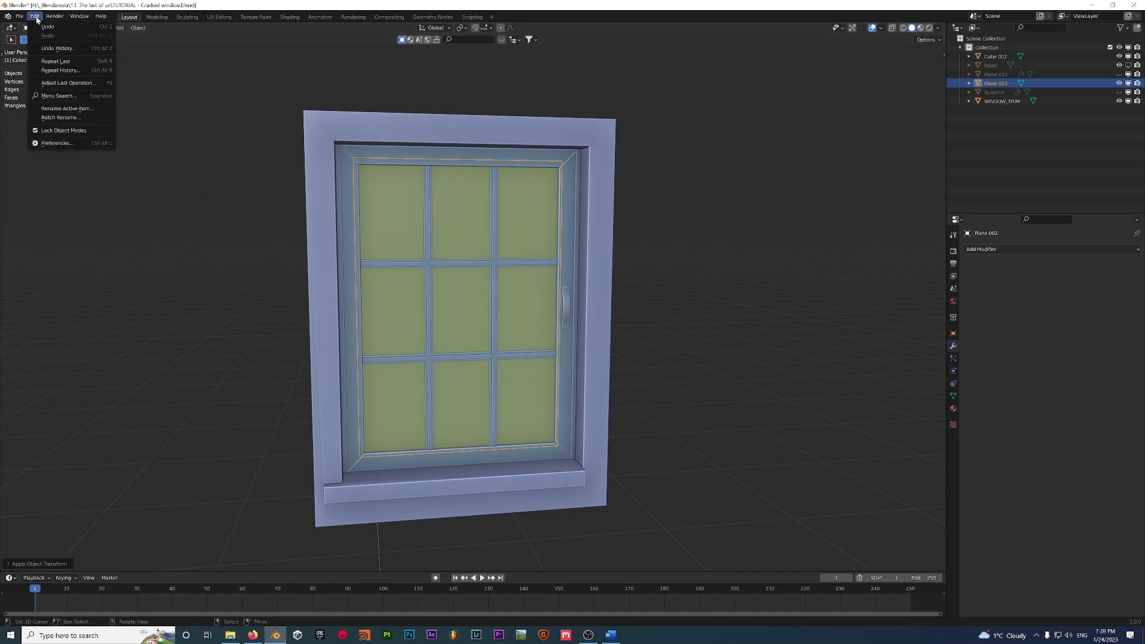
Enable the Cell Fracture add-on in Preferences by searching 'cell', then close Preferences.
{"action": "left_click", "coordinate": [56, 142]}
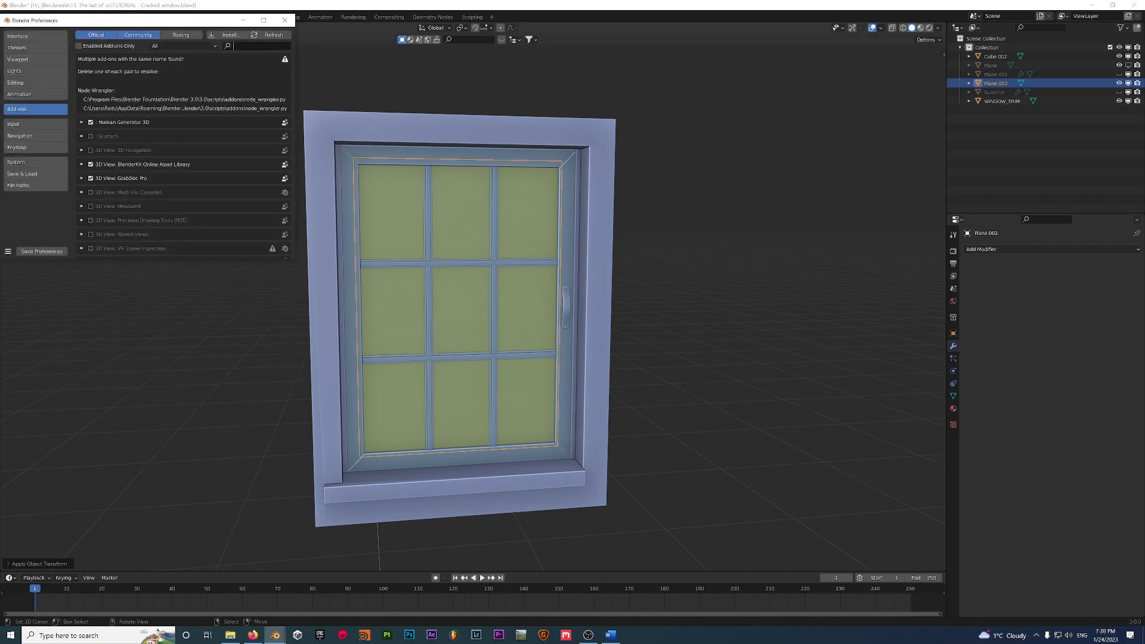
{"action": "type", "text": "cell"}
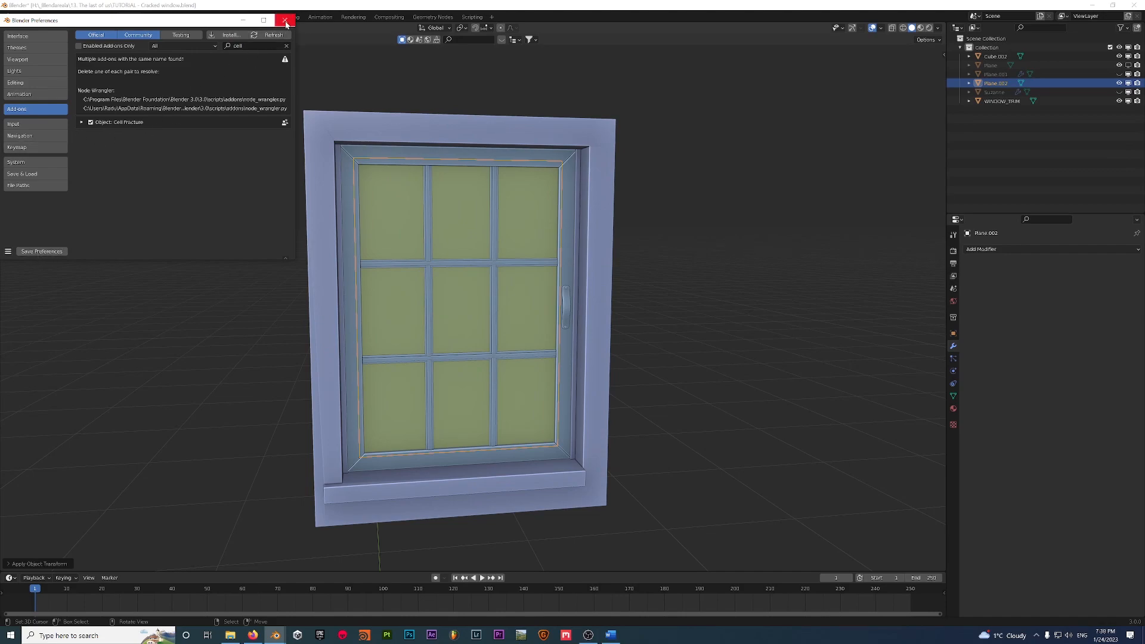
{"action": "left_click", "coordinate": [285, 21]}
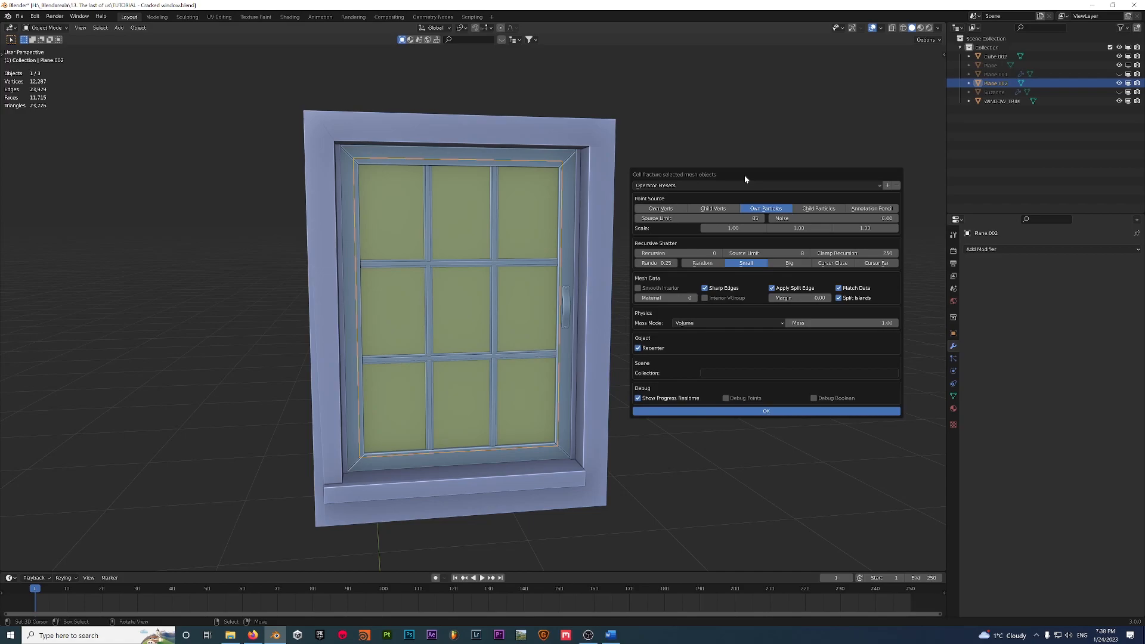
{"action": "mouse_move", "coordinate": [749, 176]}
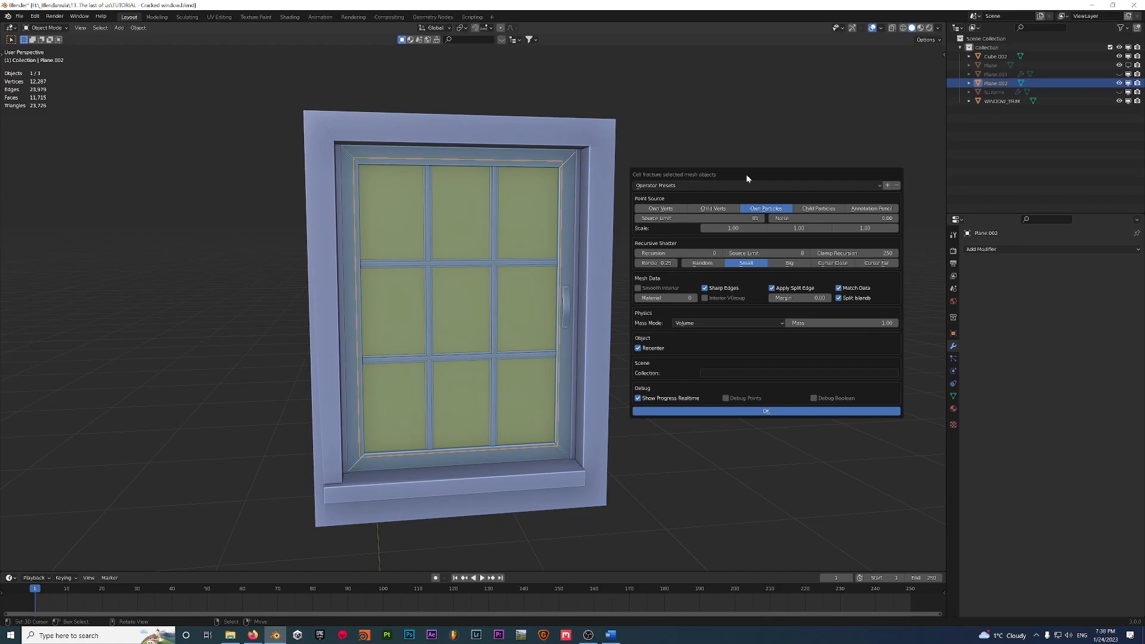
{"action": "mouse_move", "coordinate": [494, 253]}
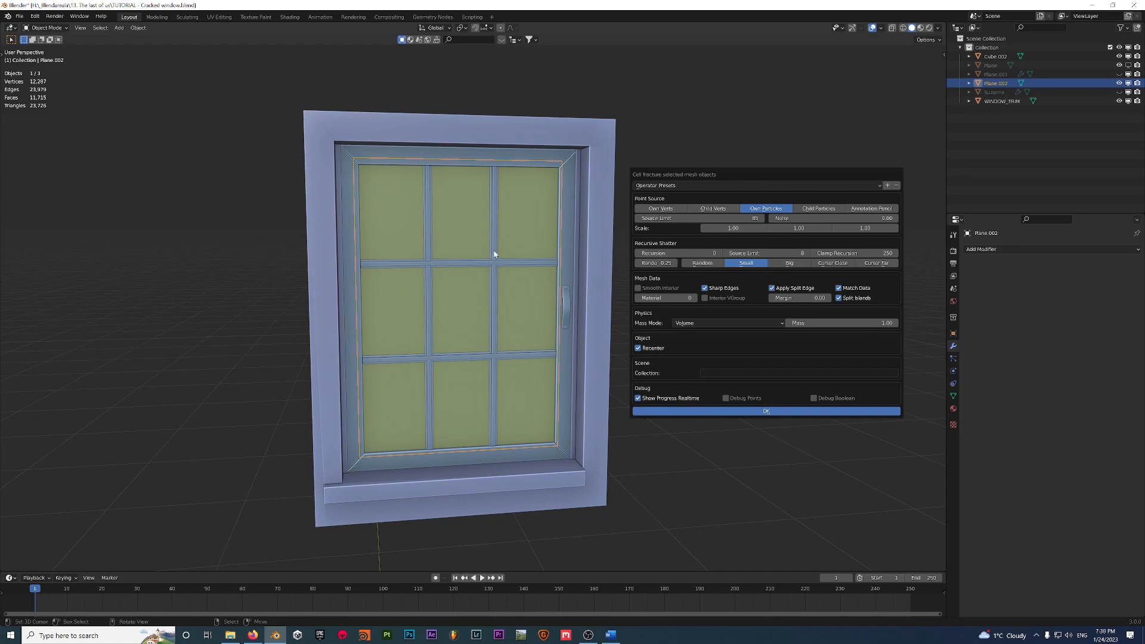
{"action": "mouse_move", "coordinate": [801, 314]}
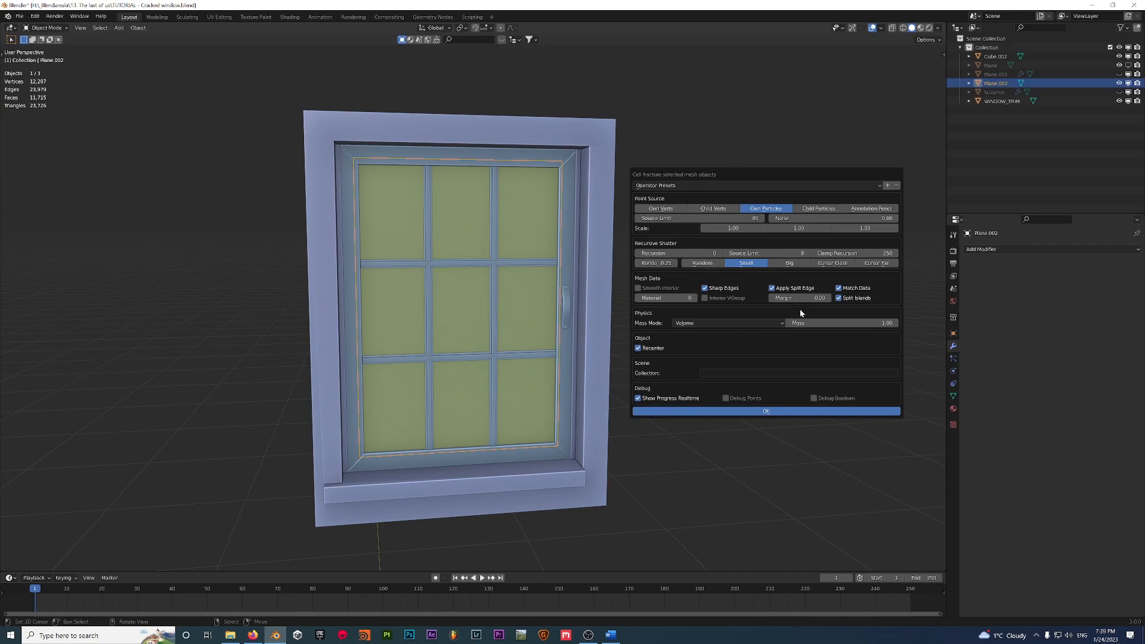
{"action": "mouse_move", "coordinate": [810, 310]}
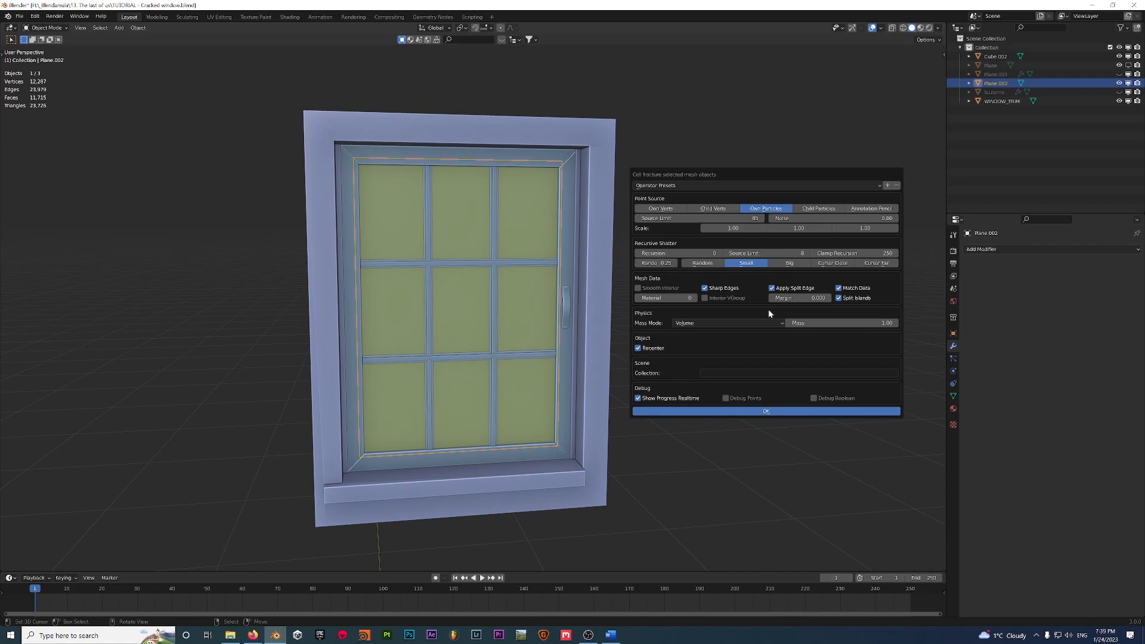
{"action": "mouse_move", "coordinate": [782, 308]}
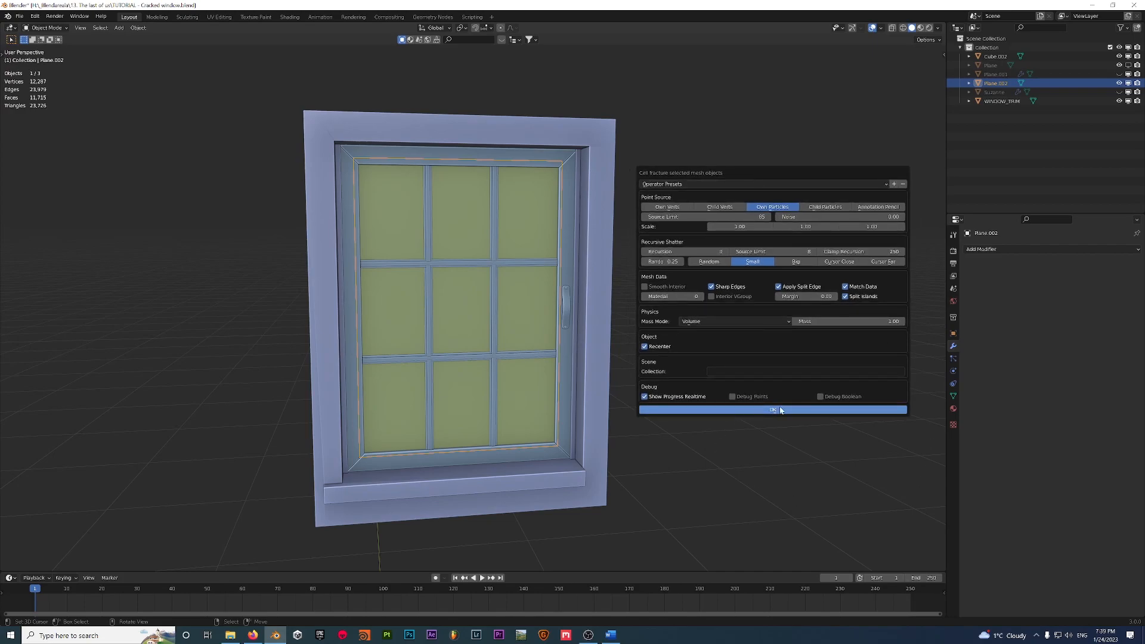
Confirm the Cell Fracture settings to shatter the glass pane into many cell pieces.
{"action": "left_click", "coordinate": [772, 409]}
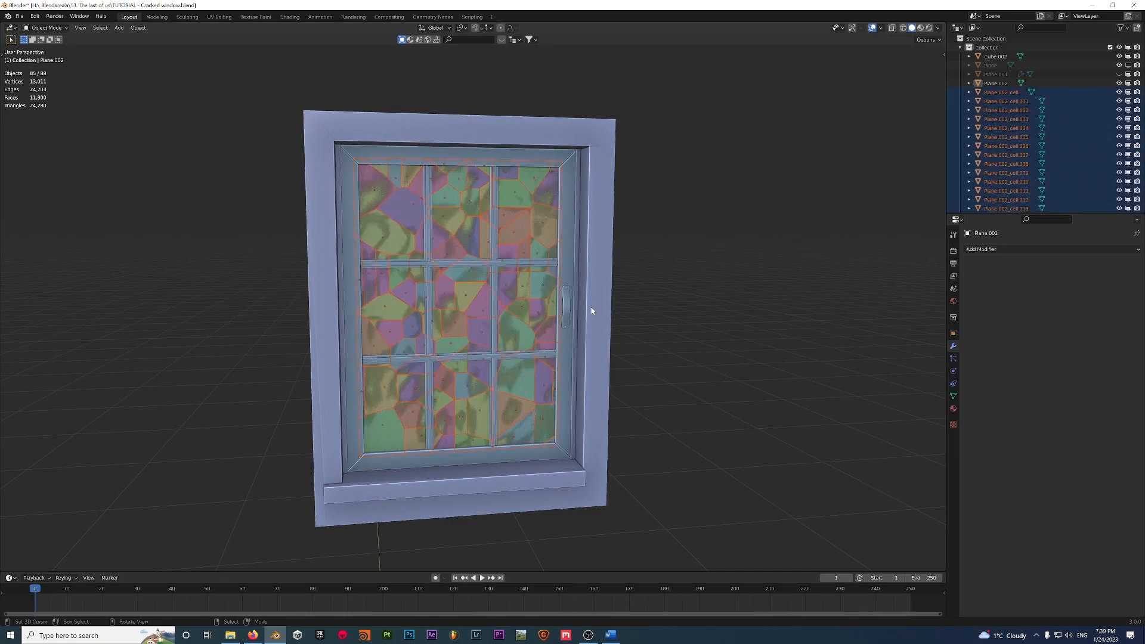
Delete the intact Plane.002 and pick a cluster of upper-left shards for removal.
{"action": "left_click", "coordinate": [994, 83]}
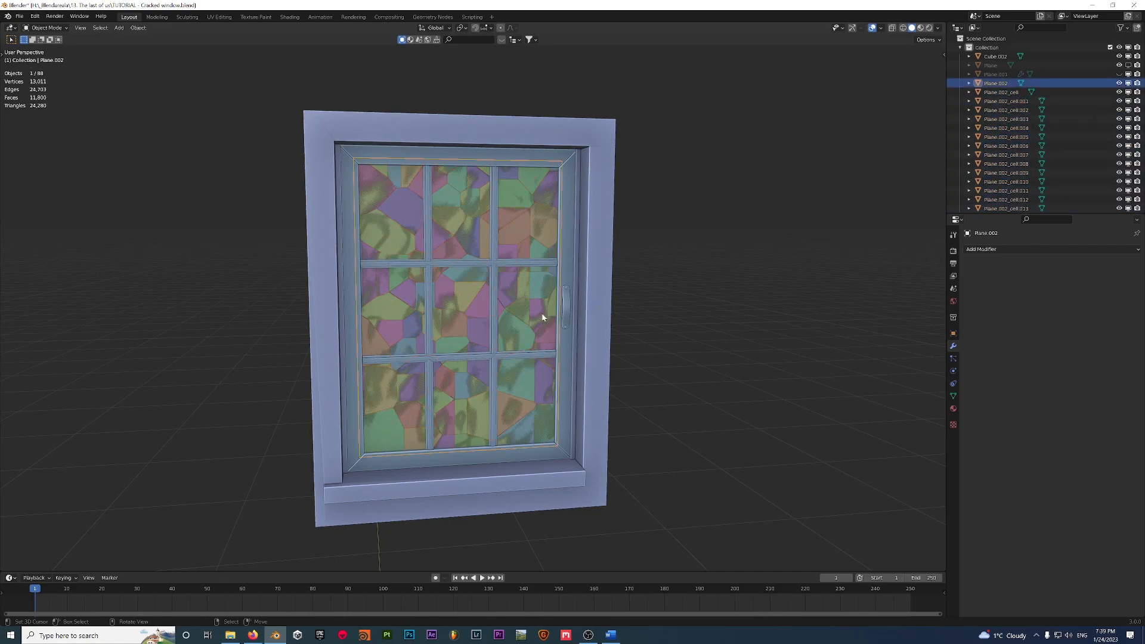
{"action": "left_click_drag", "start_coordinate": [511, 313], "coordinate": [467, 278]}
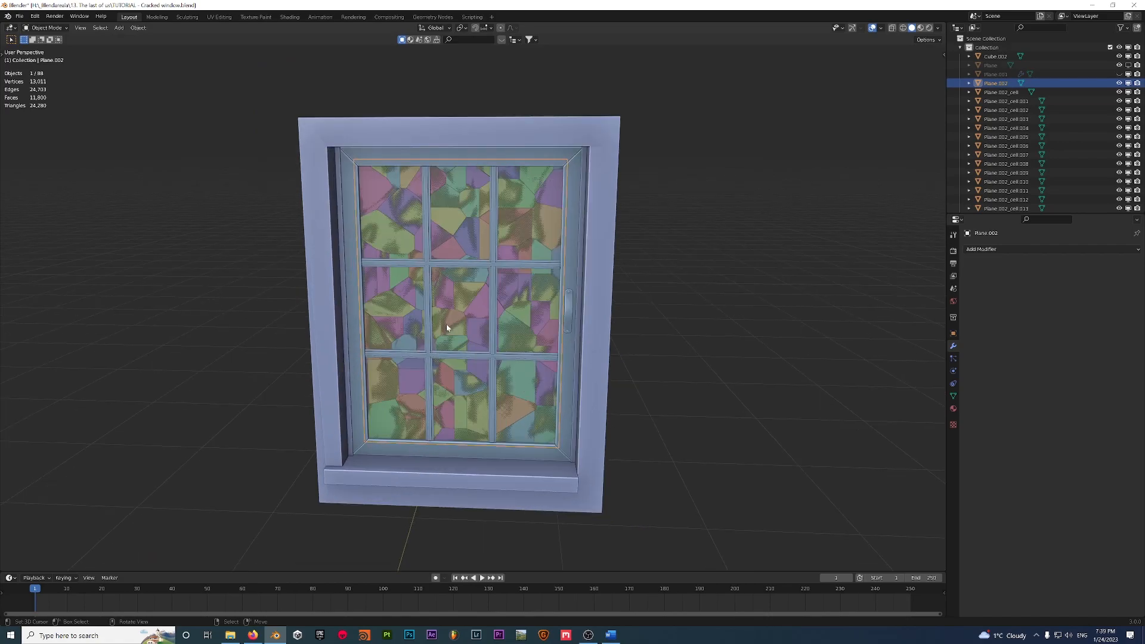
{"action": "mouse_move", "coordinate": [598, 275]}
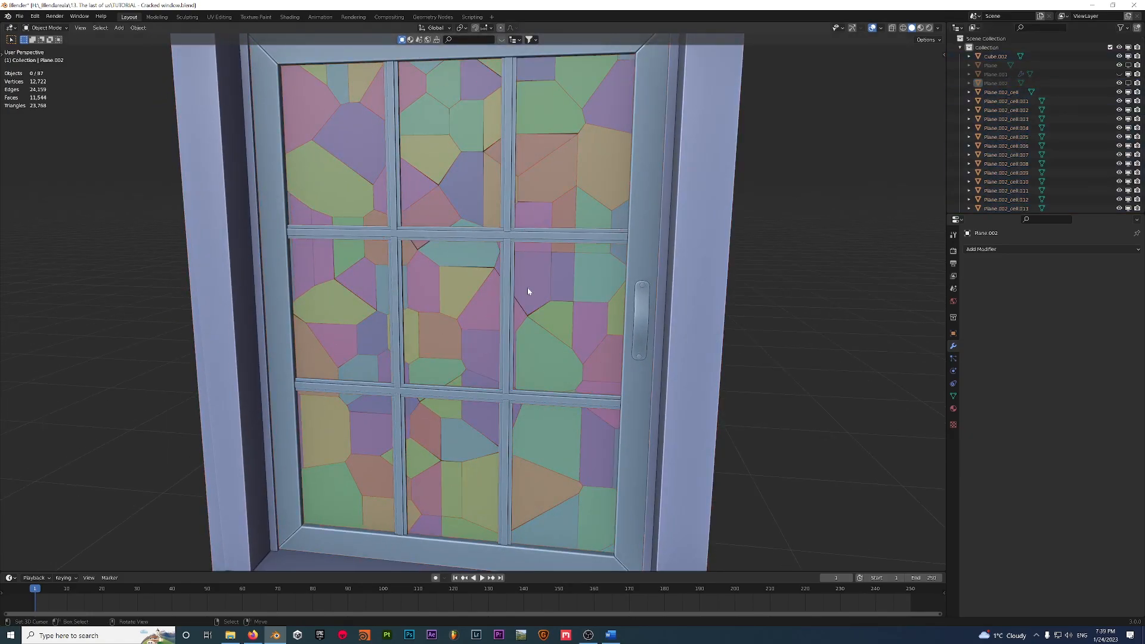
{"action": "scroll", "scroll_direction": "down", "scroll_amount": 3}
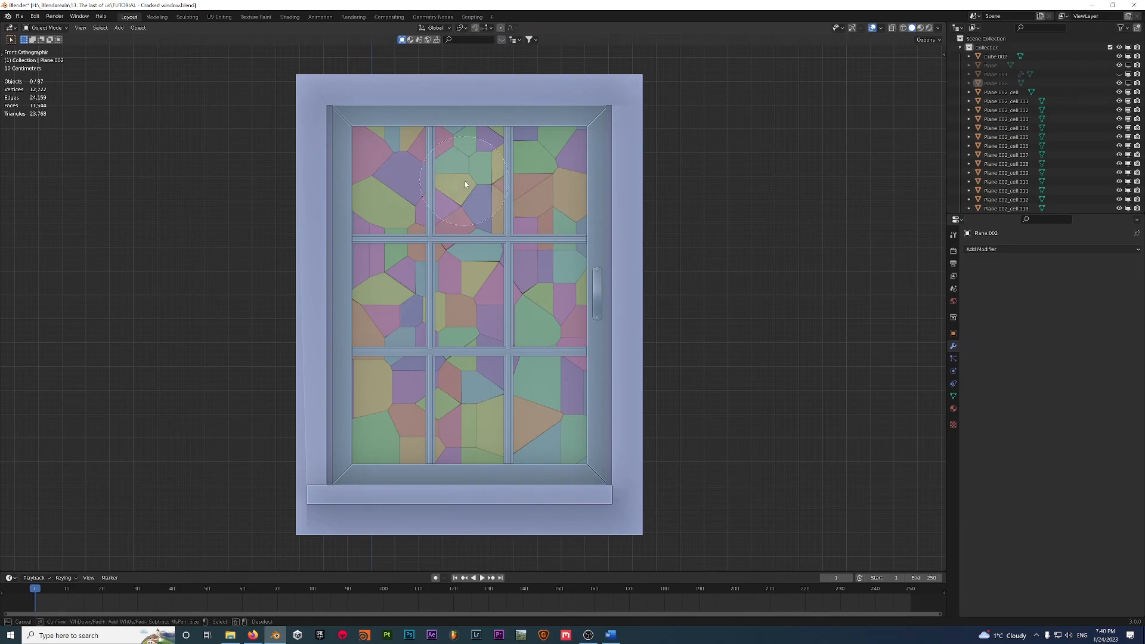
{"action": "mouse_move", "coordinate": [768, 268]}
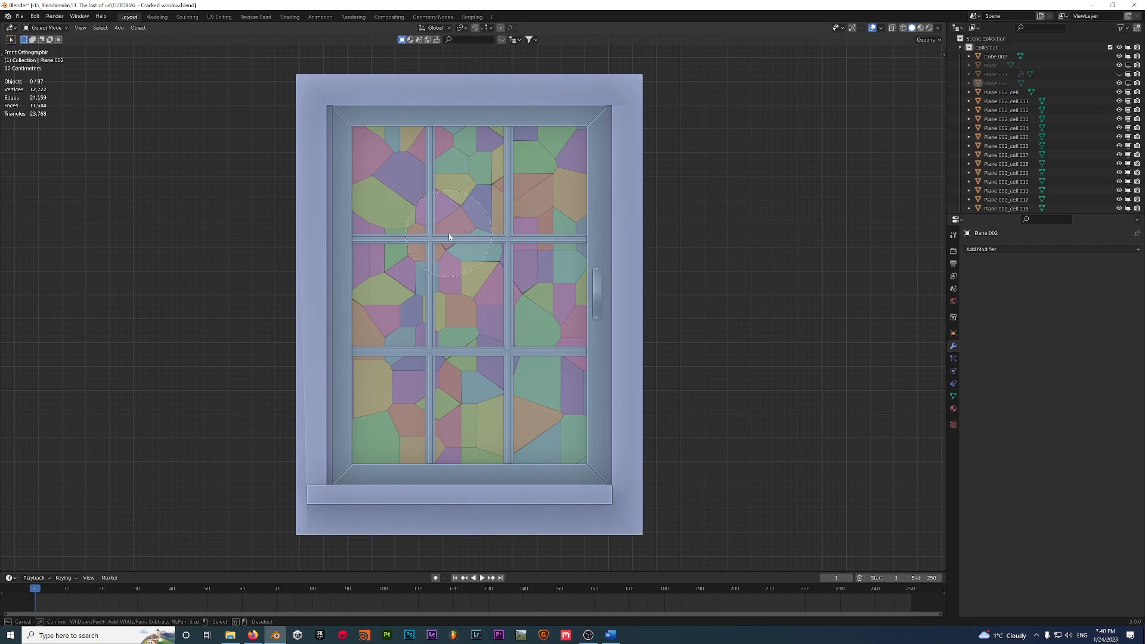
{"action": "left_click", "coordinate": [461, 145]}
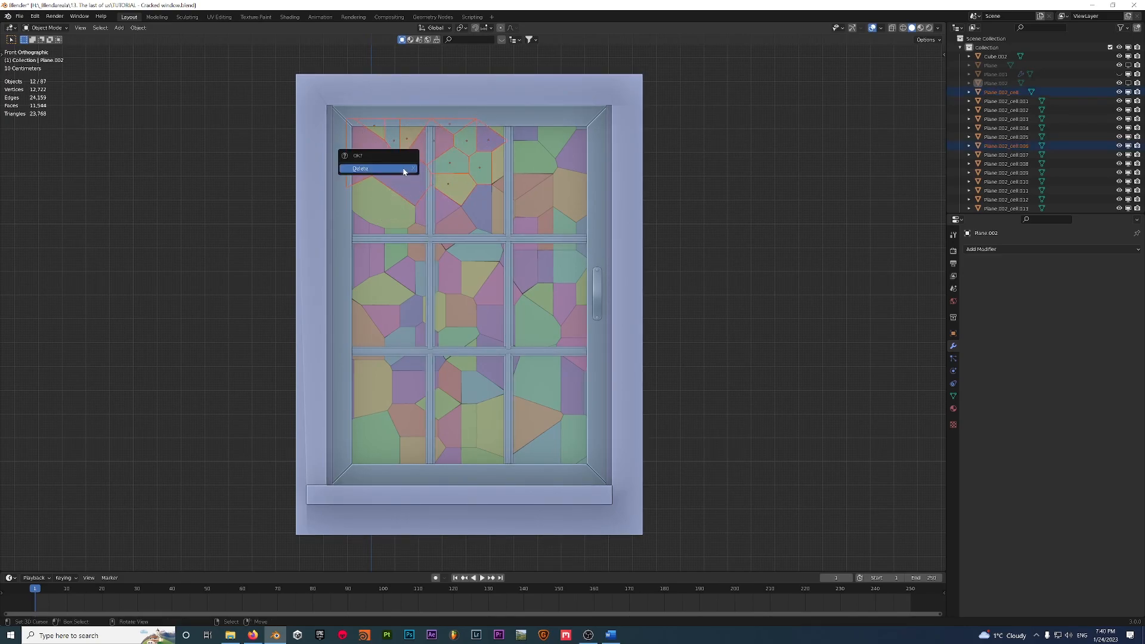
Confirm deleting the chosen shards, leaving only two fragment clusters.
{"action": "left_click", "coordinate": [359, 168]}
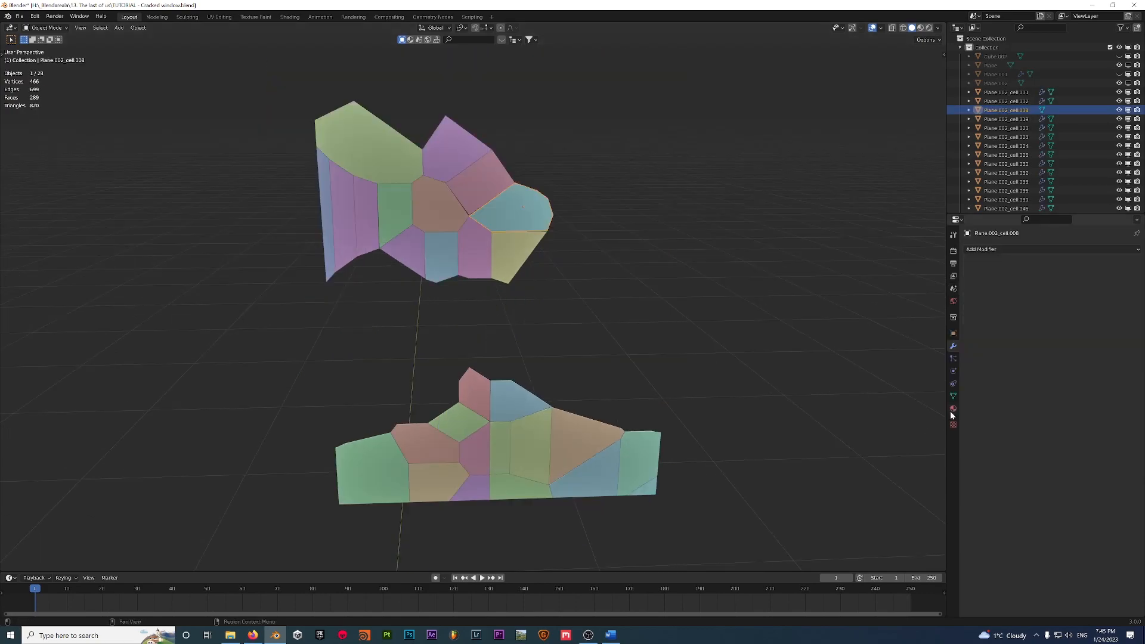
Create a material named Glass_window on one shard and select all shards to share it.
{"action": "left_click", "coordinate": [952, 409]}
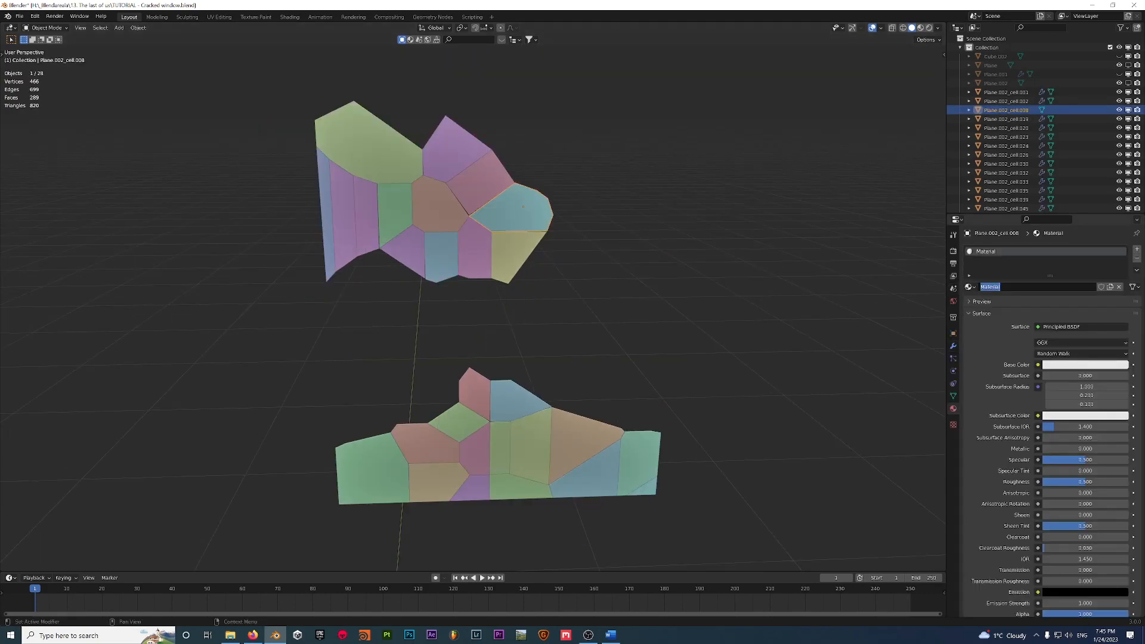
{"action": "type", "text": "Glas"}
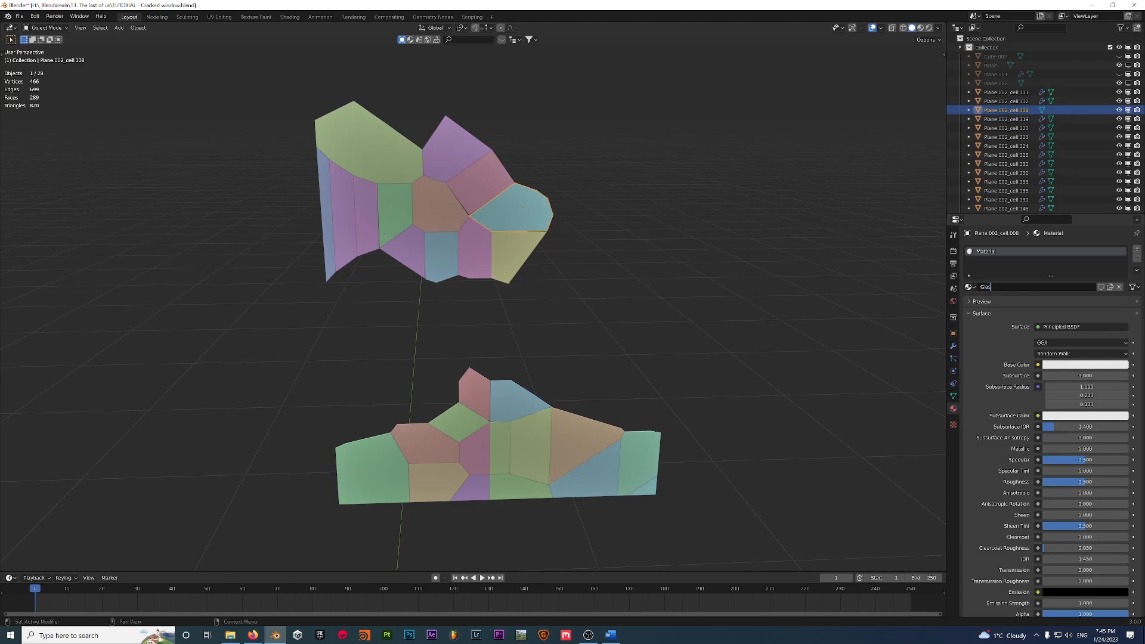
{"action": "type", "text": "Glass_window"}
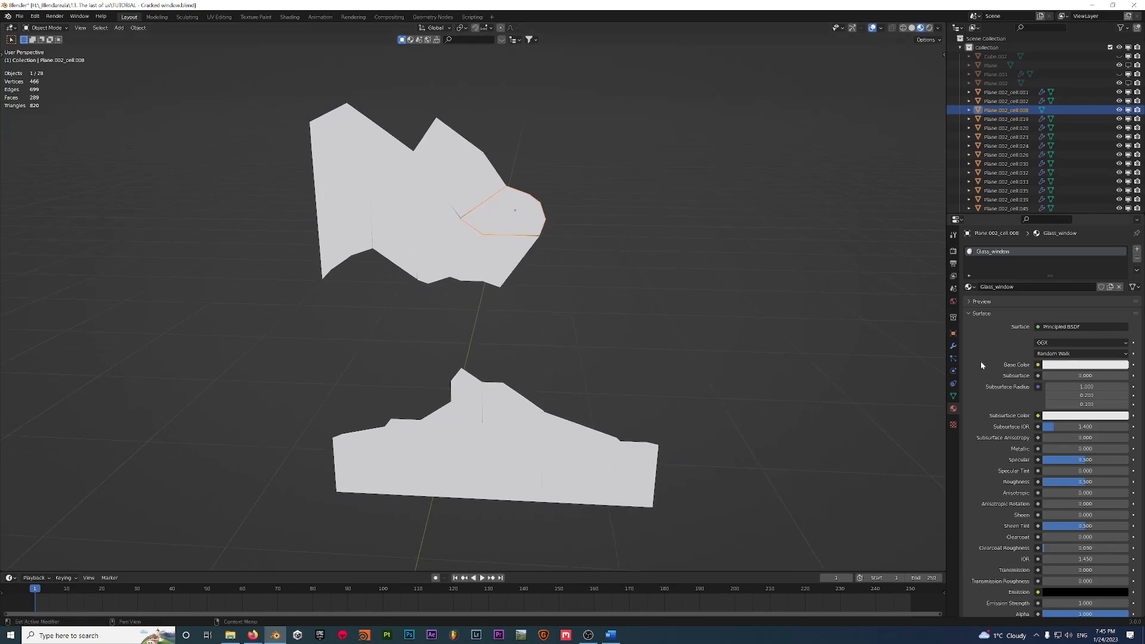
{"action": "mouse_move", "coordinate": [550, 307]}
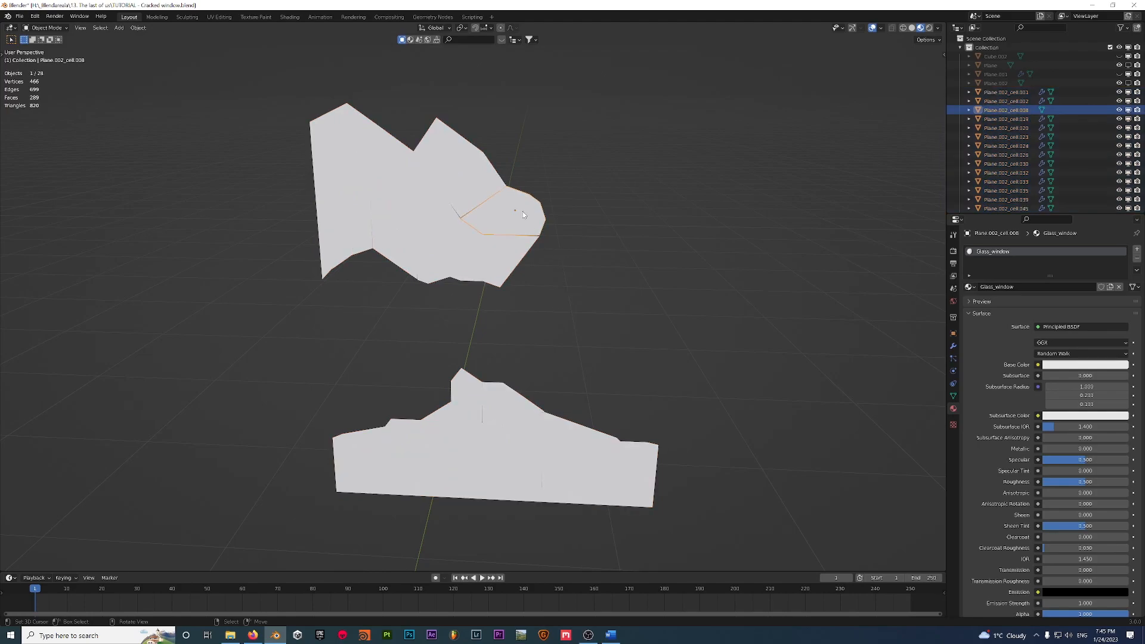
{"action": "key", "text": "a"}
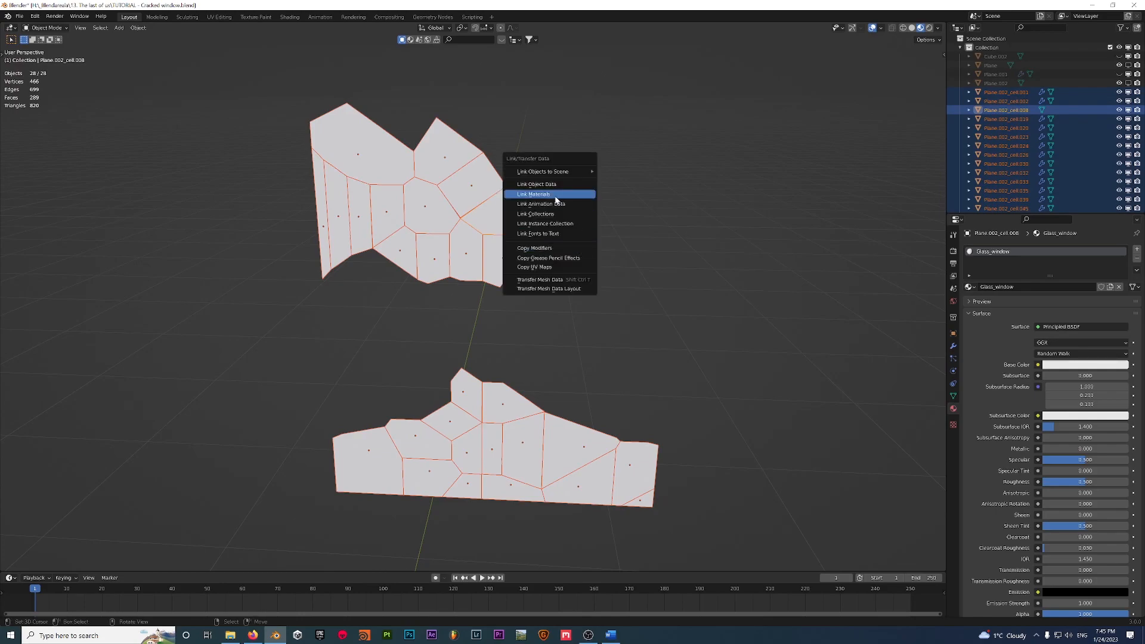
Link the Glass_window material to all shards, set Transmission to 1.0, and check the rendered preview.
{"action": "left_click", "coordinate": [534, 193]}
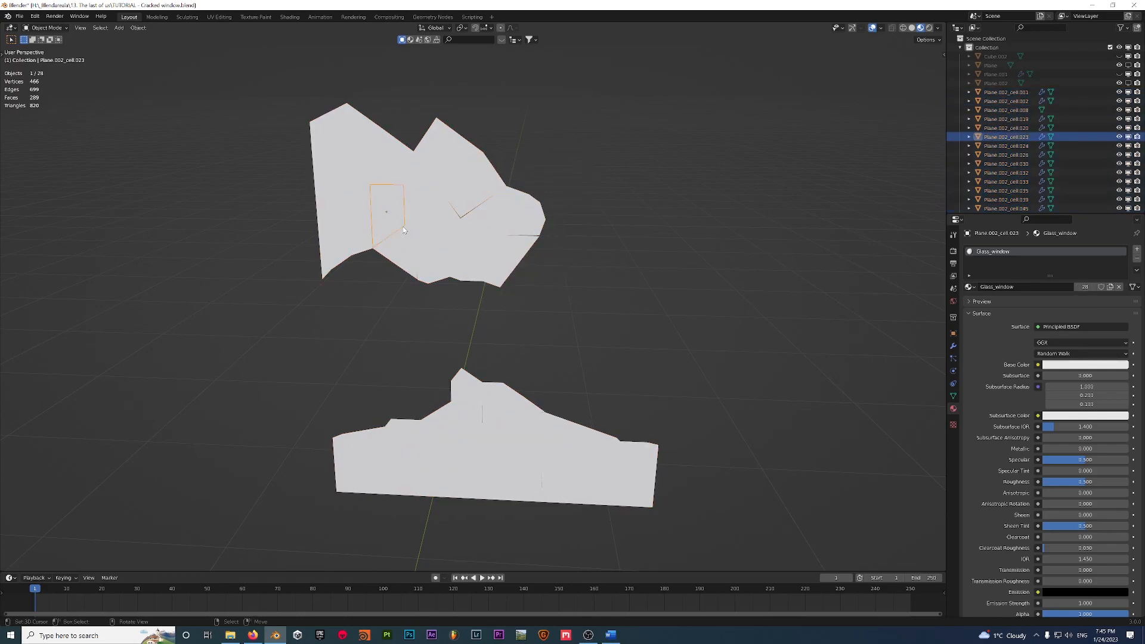
{"action": "left_click", "coordinate": [466, 453]}
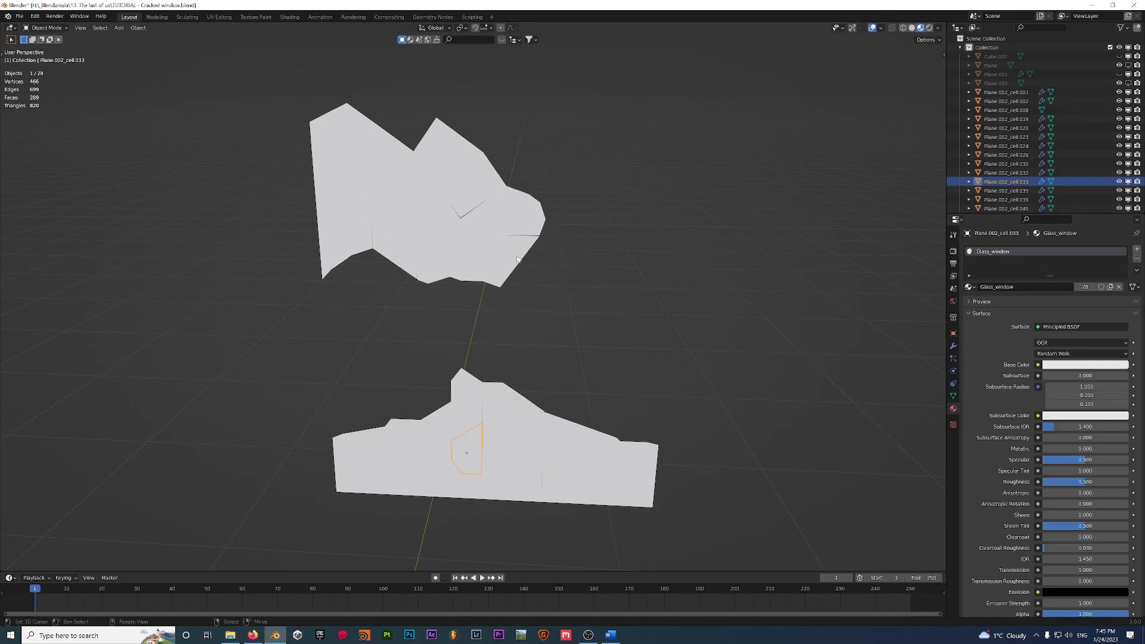
{"action": "mouse_move", "coordinate": [1113, 366]}
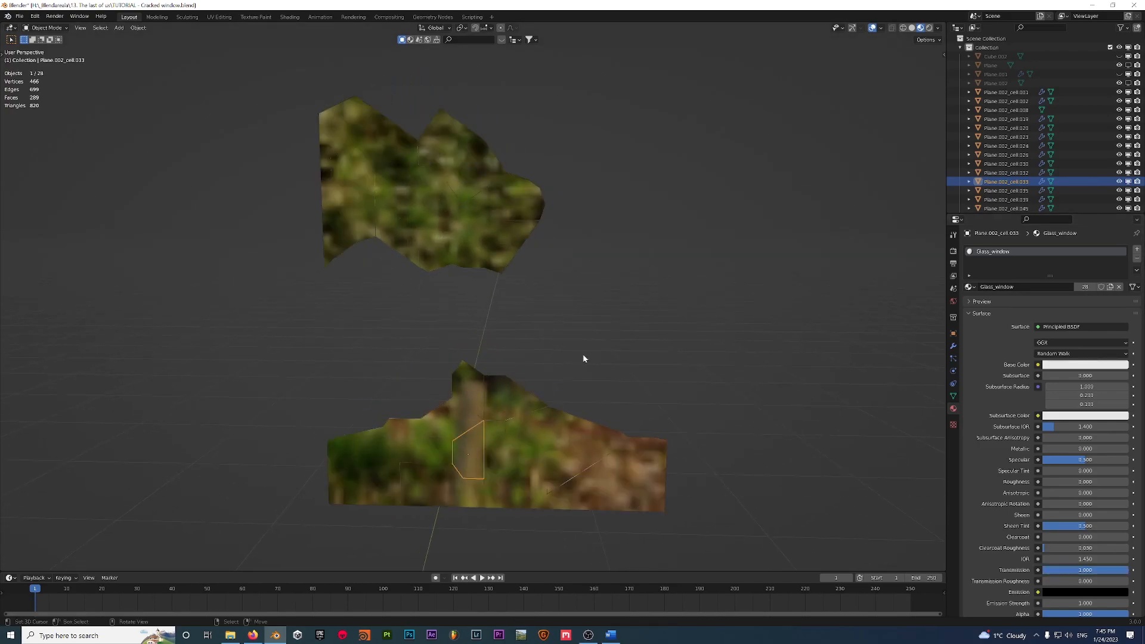
{"action": "left_click", "coordinate": [586, 351]}
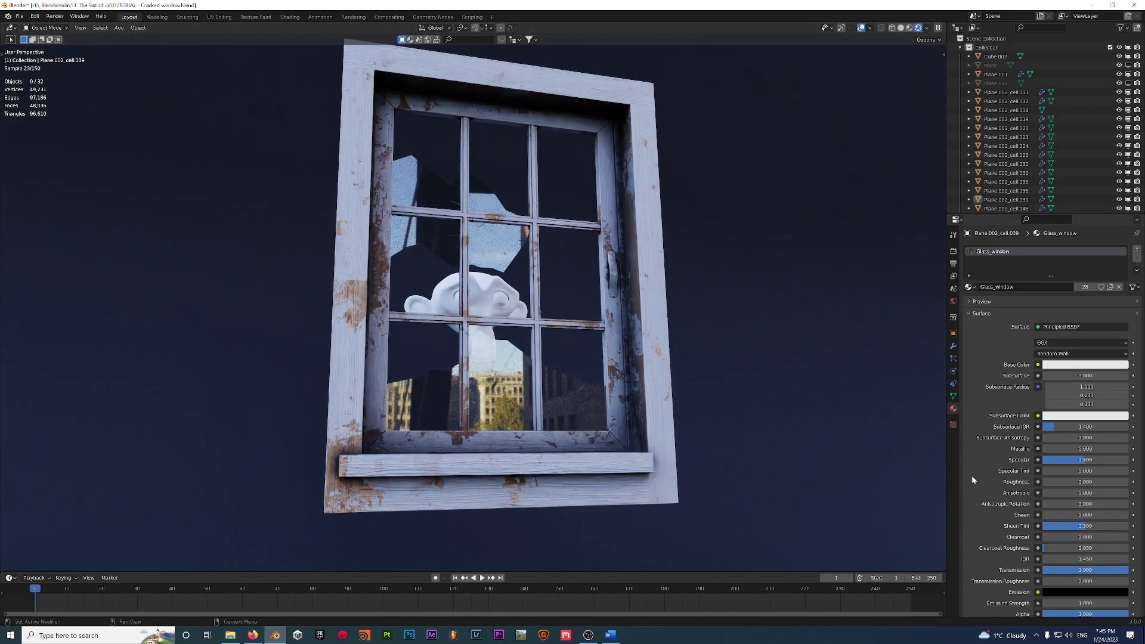
{"action": "mouse_move", "coordinate": [1067, 482]}
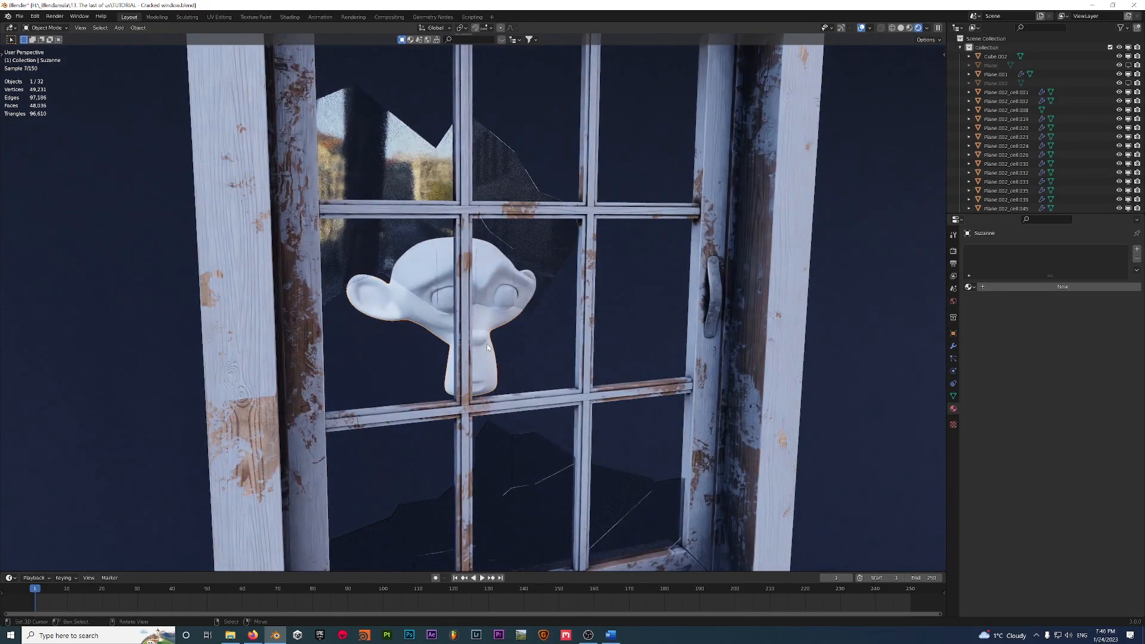
Change the IOR of the Glass_window material so the shards refract Suzanne and the background.
{"action": "left_click", "coordinate": [550, 262]}
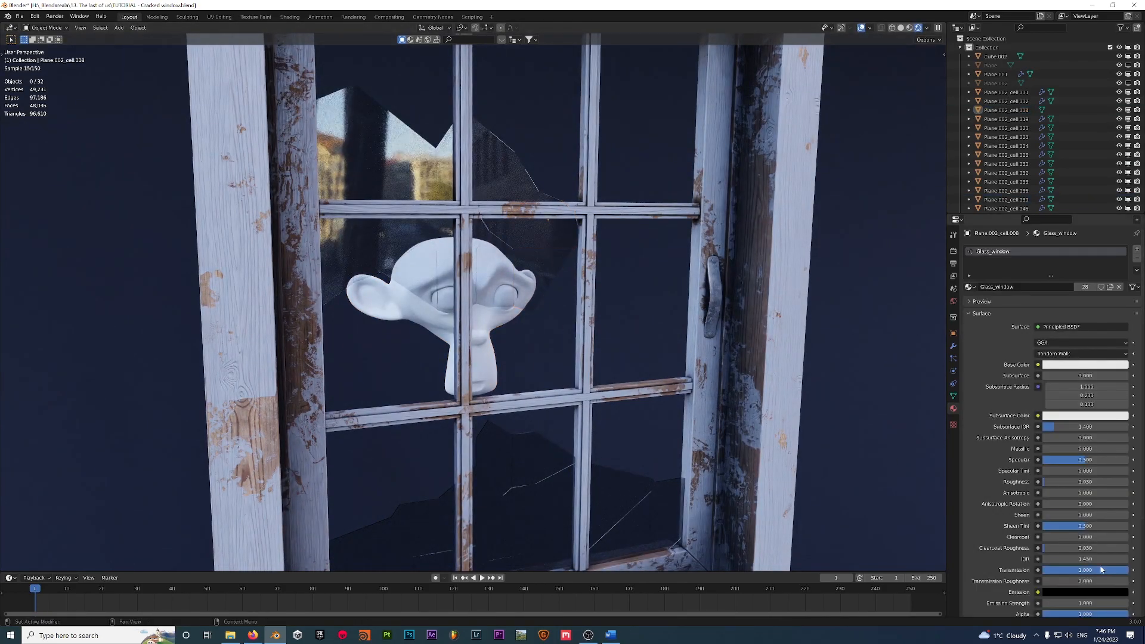
{"action": "double_click", "coordinate": [1085, 558]}
{"action": "type", "text": "4.000"}
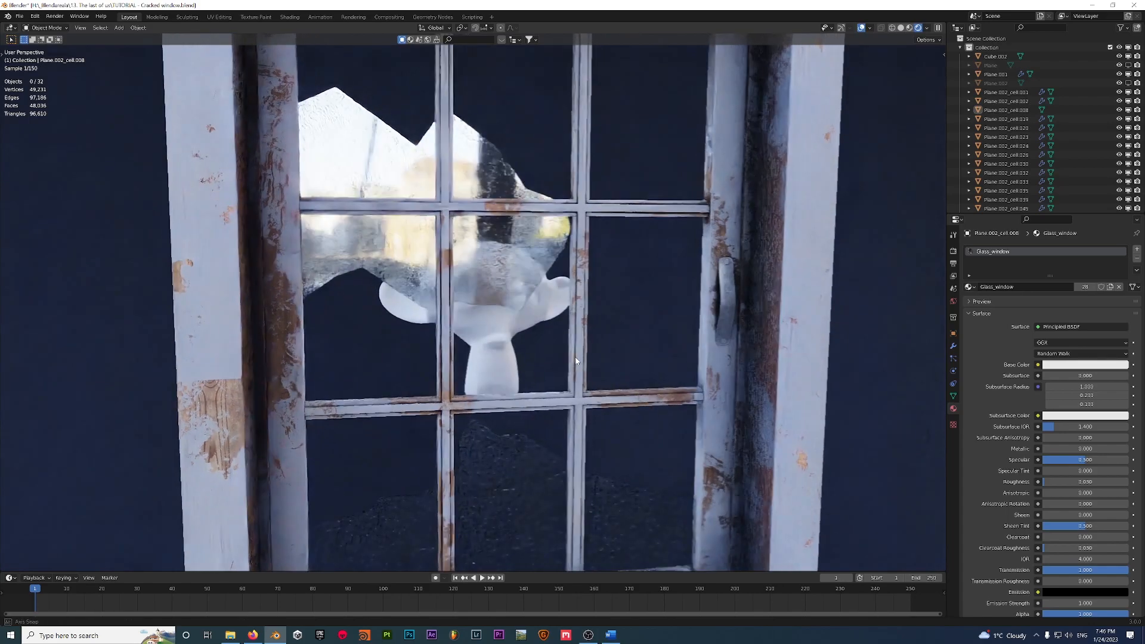
{"action": "scroll", "scroll_direction": "down", "scroll_amount": 3}
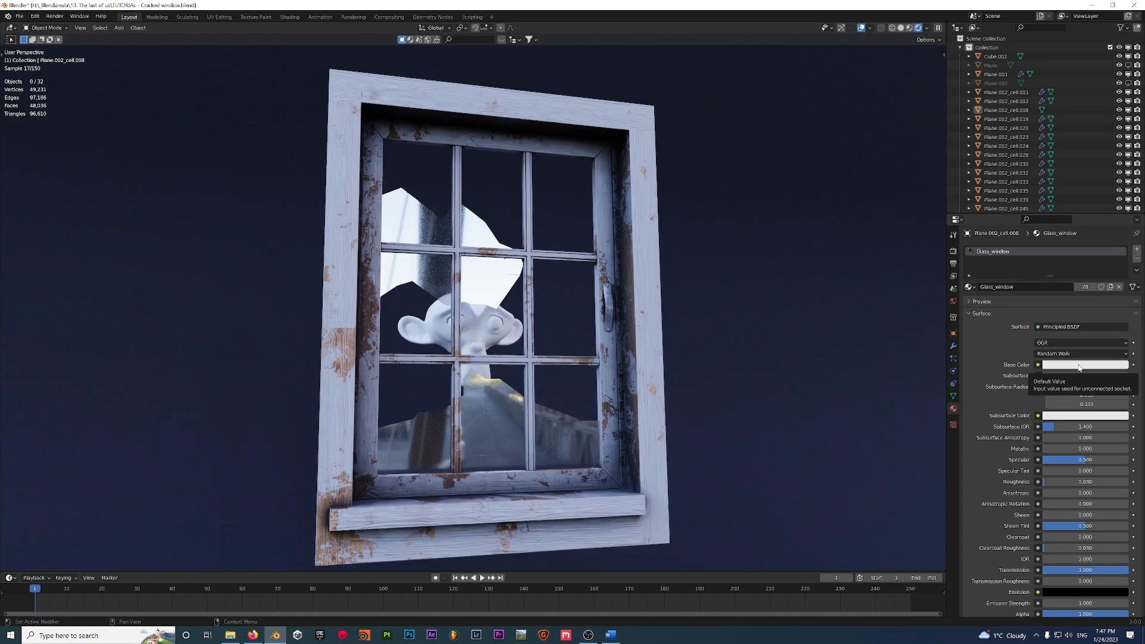
{"action": "left_click", "coordinate": [1084, 365]}
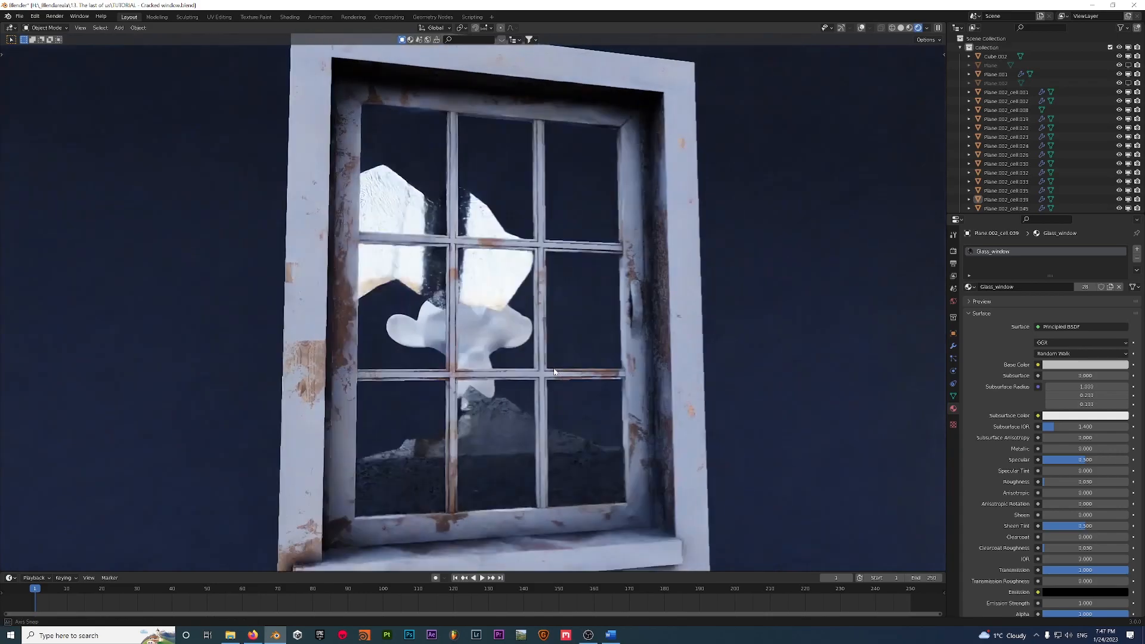
{"action": "left_click", "coordinate": [861, 27]}
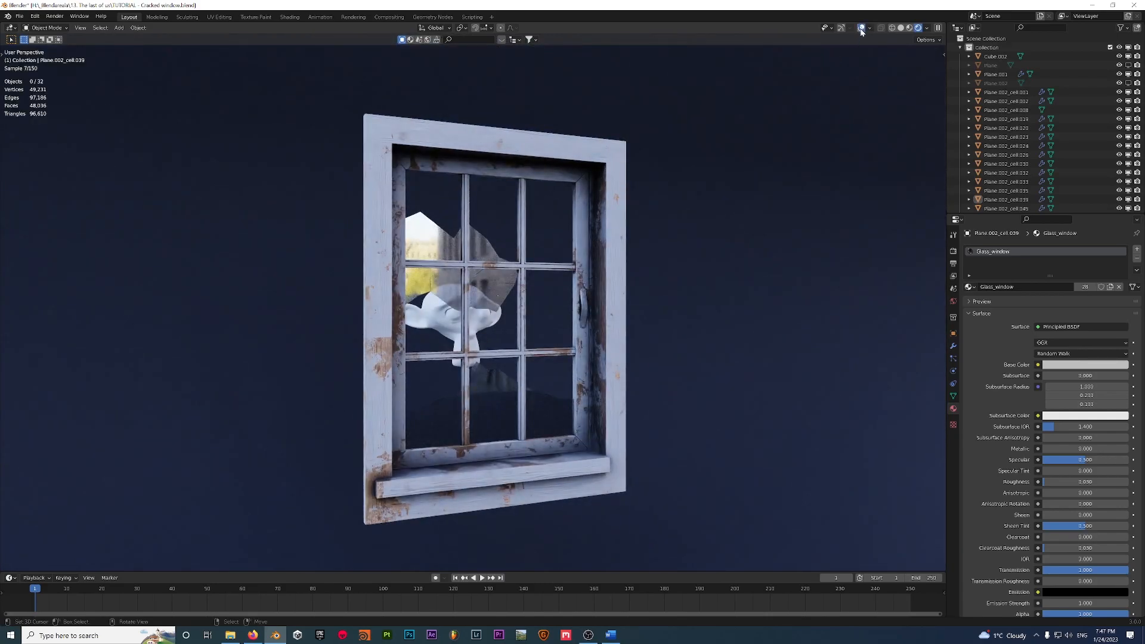